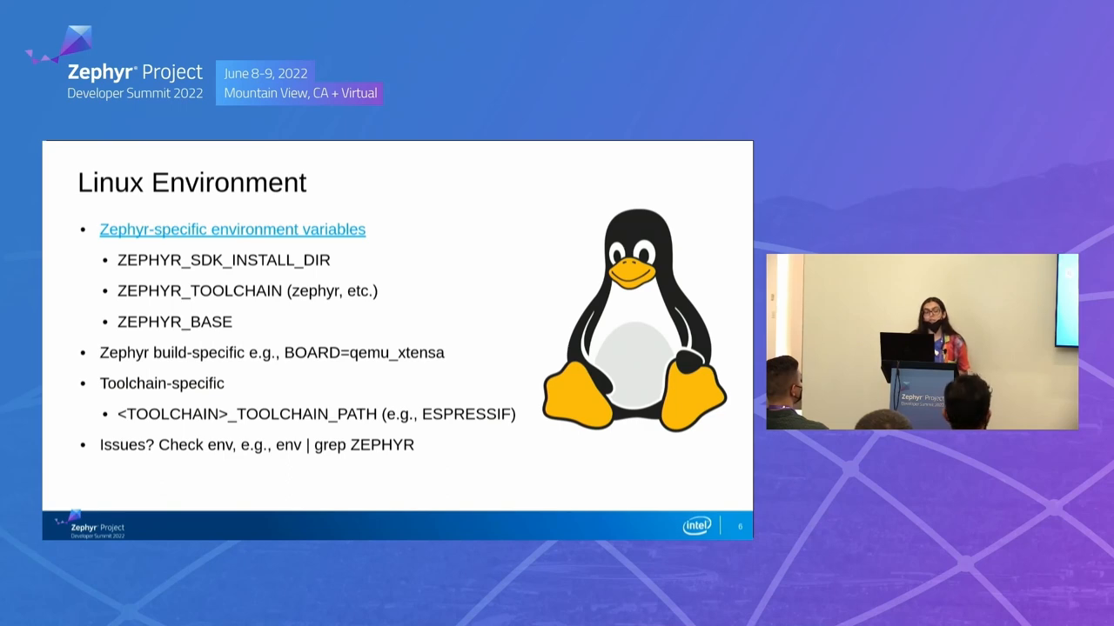
Clear the terminal and run 'west build -p -b qemu_xtensa -t run tests/subsys/debug' for the coredump test.
key("right")
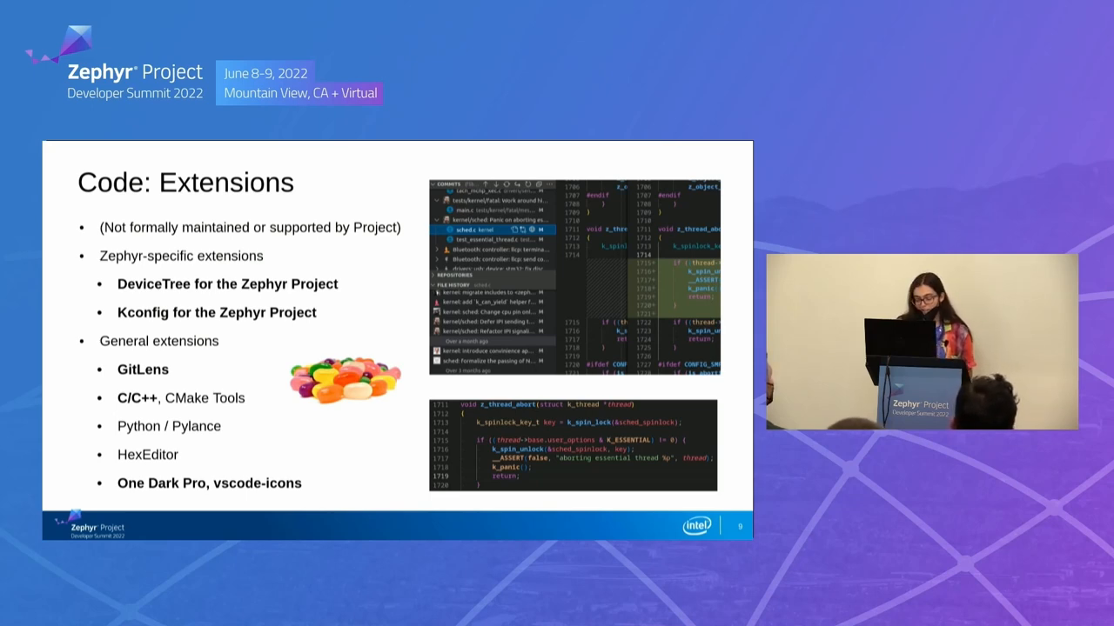
key("Right")
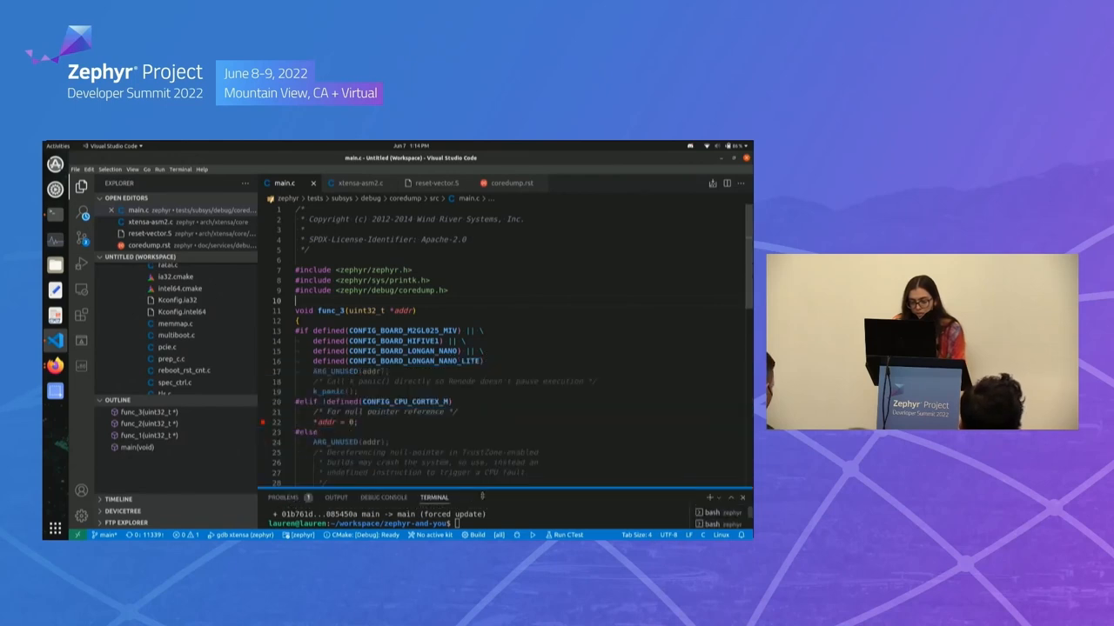
scroll("down", 3)
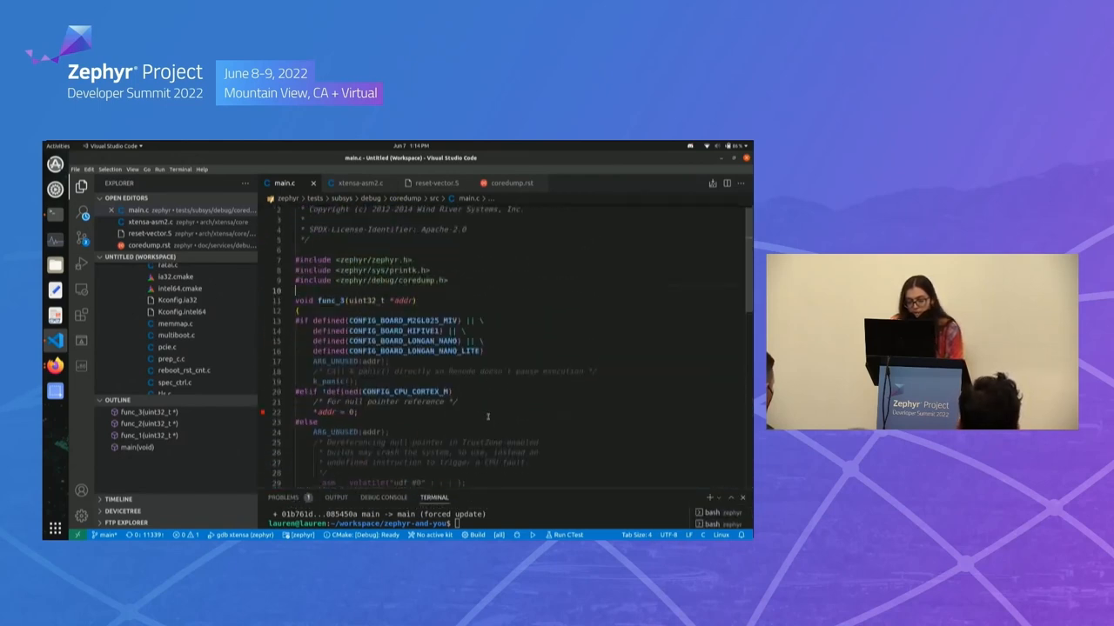
scroll("down", 3)
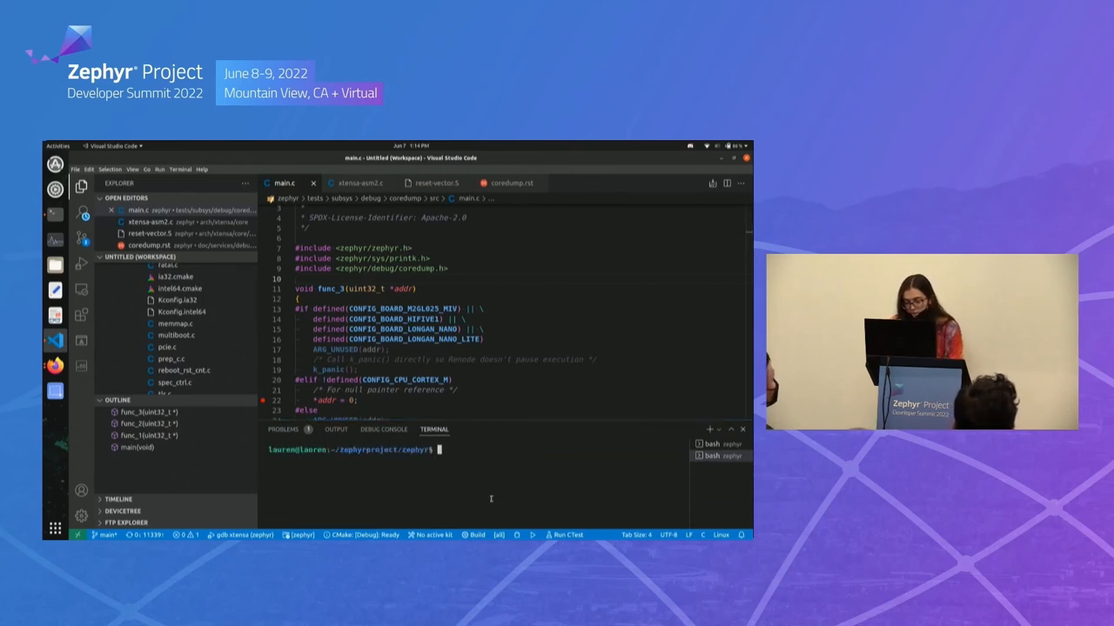
type("cls")
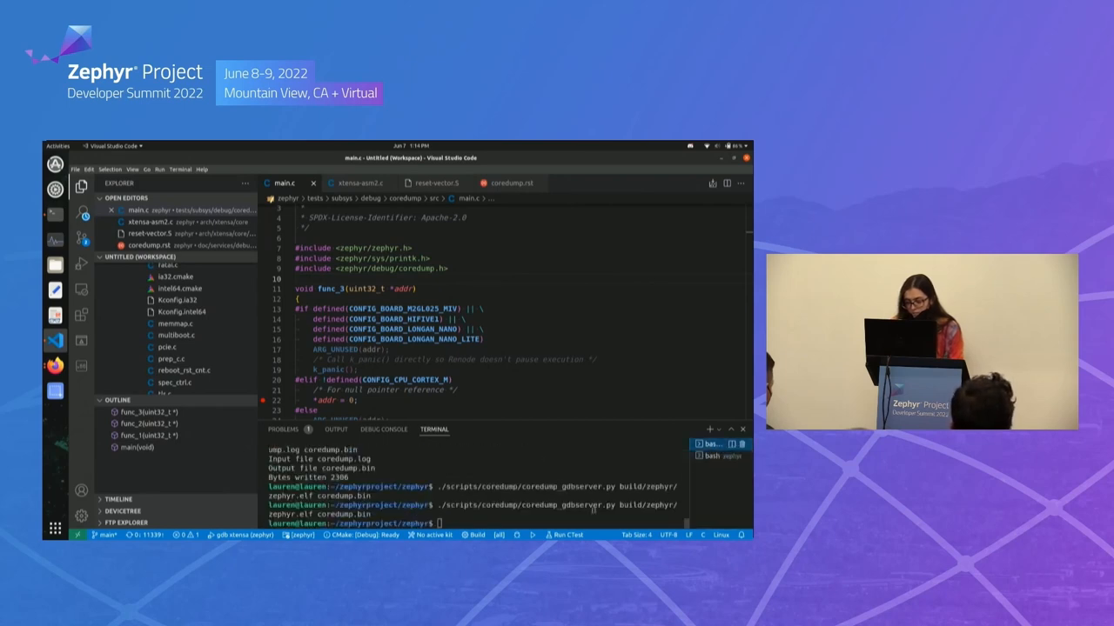
type("west build -p -b qemu_xtensa -t run tests/subsys/debug")
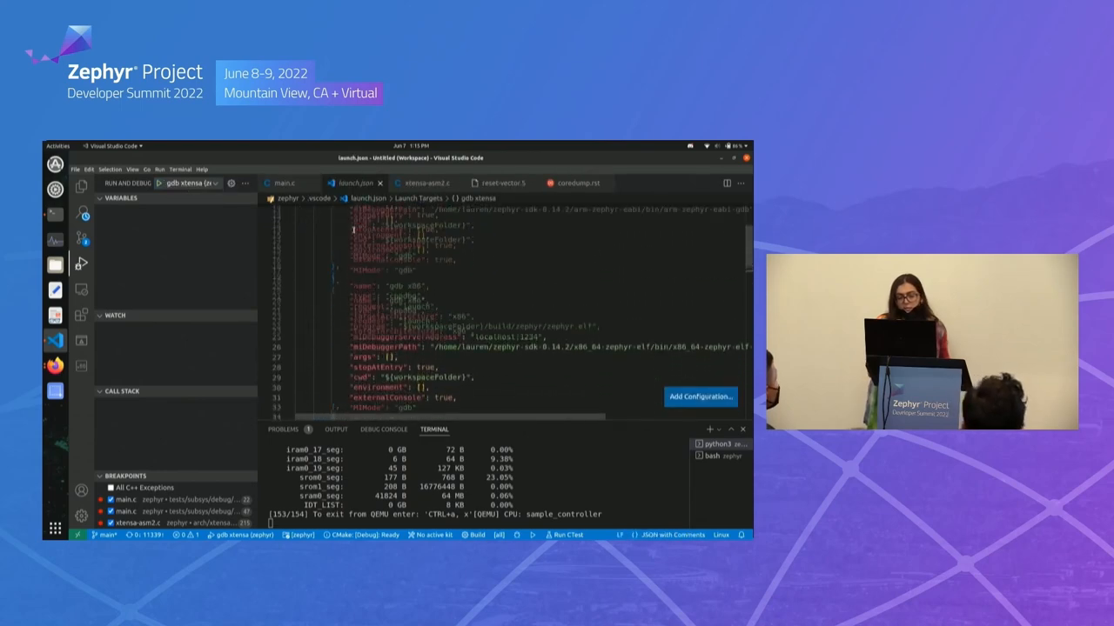
View the ResetHandler stop in reset-vector.S, then return to main.c's source with its breakpoints.
scroll("down", 3)
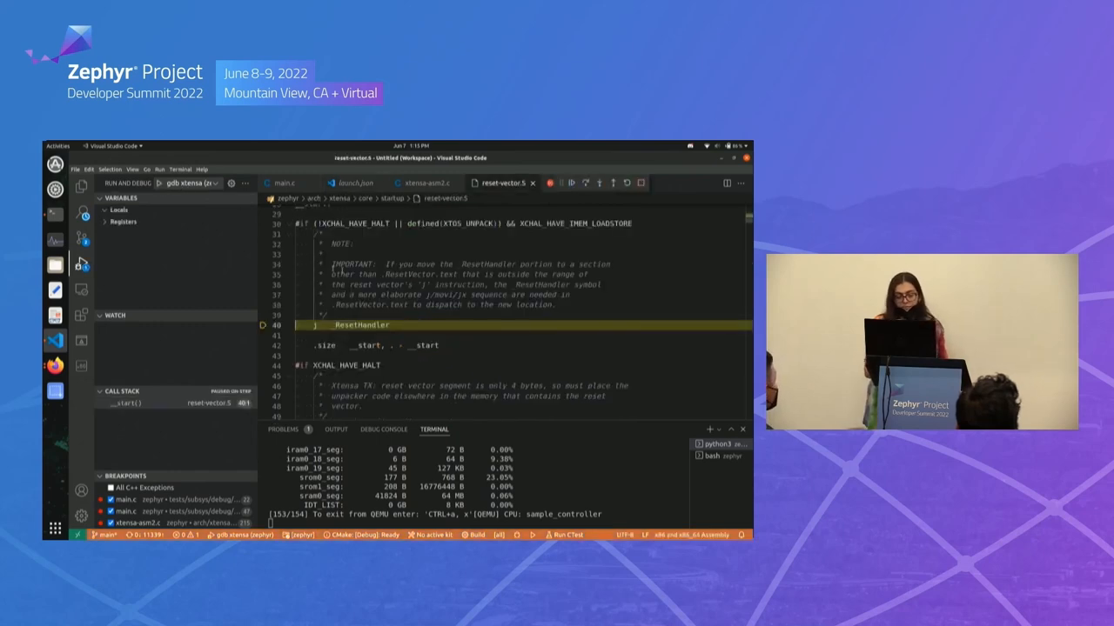
scroll("down", 3)
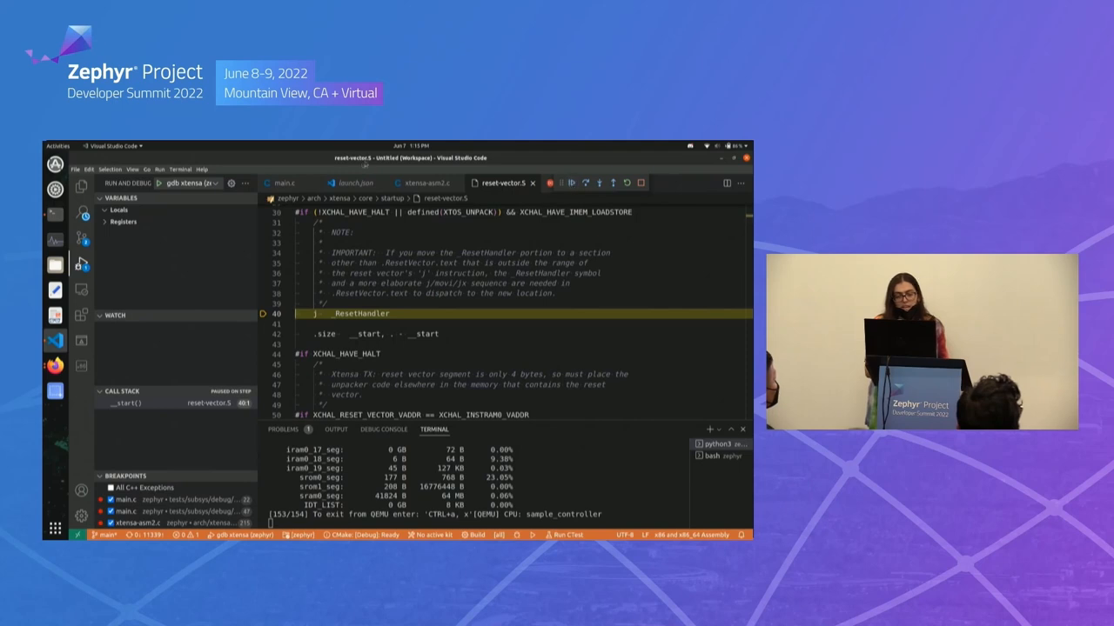
left_click(284, 183)
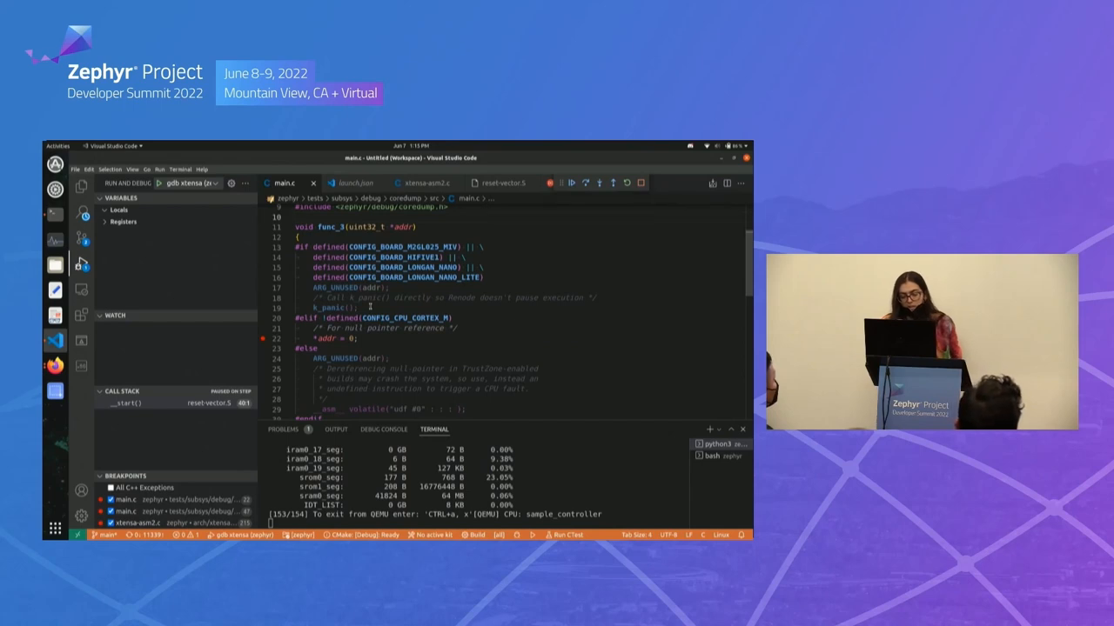
scroll("down", 3)
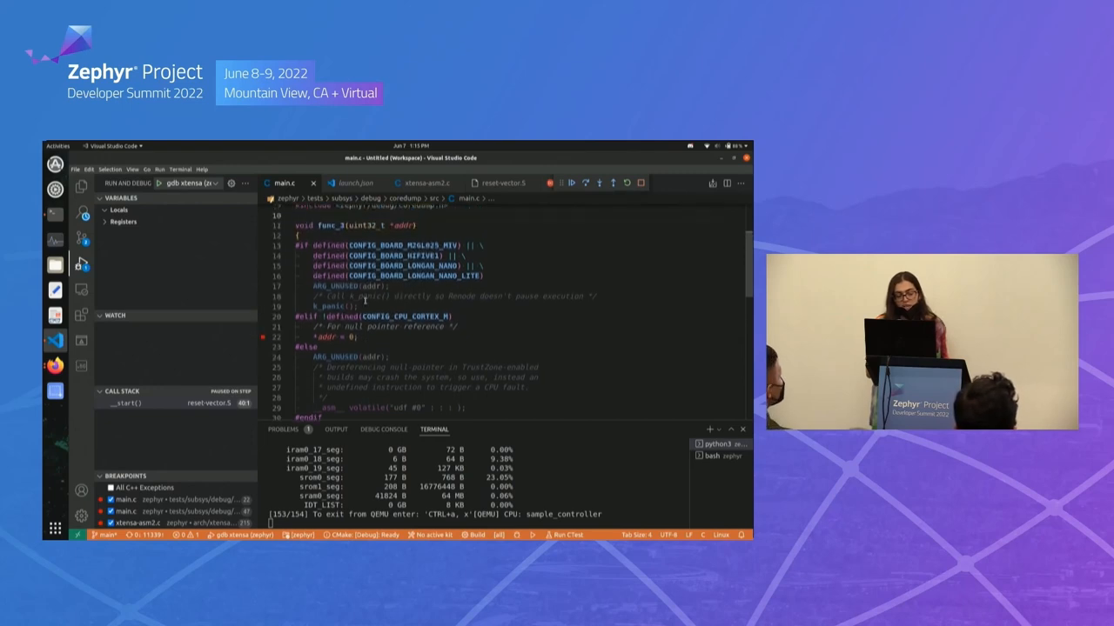
scroll("down", 3)
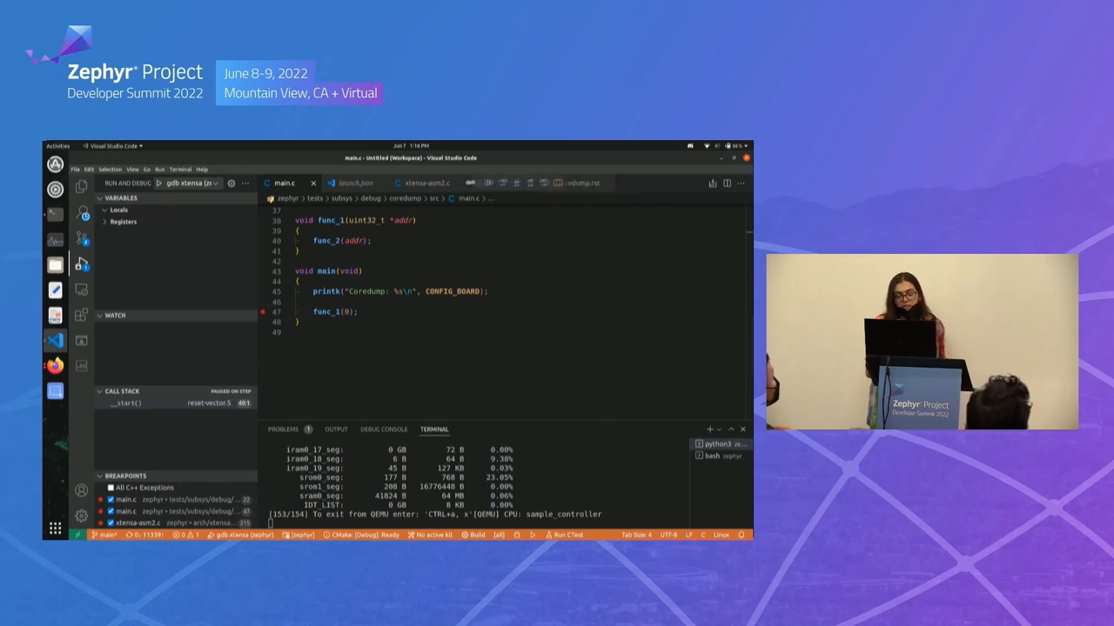
Continue until execution halts in xtensa_excint1_c, then view the test's prj.conf coredump options.
left_click(414, 183)
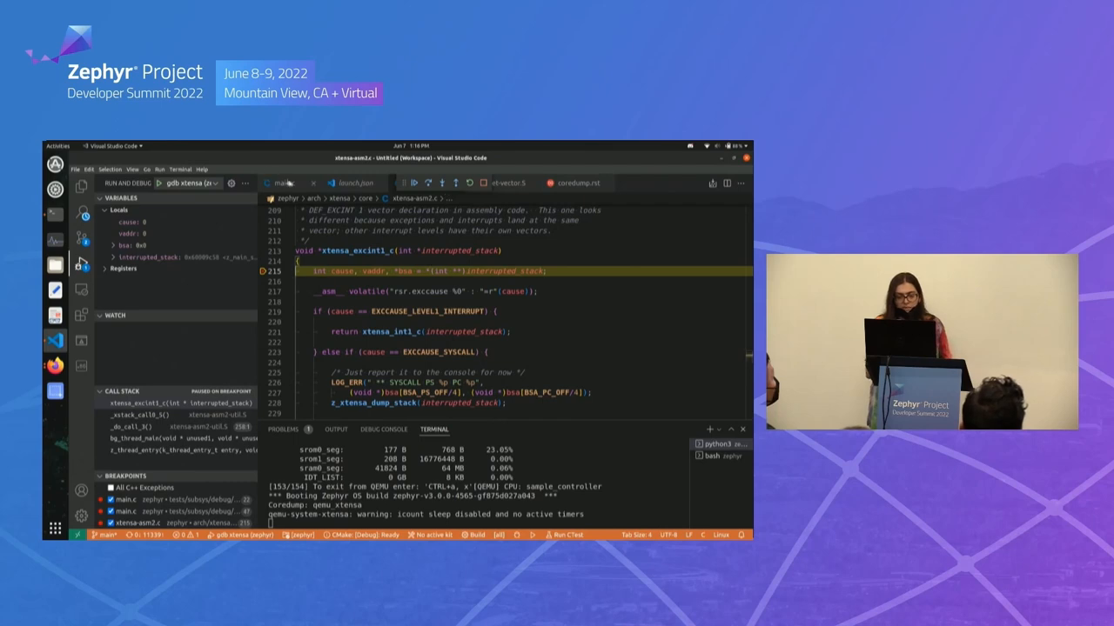
left_click(282, 183)
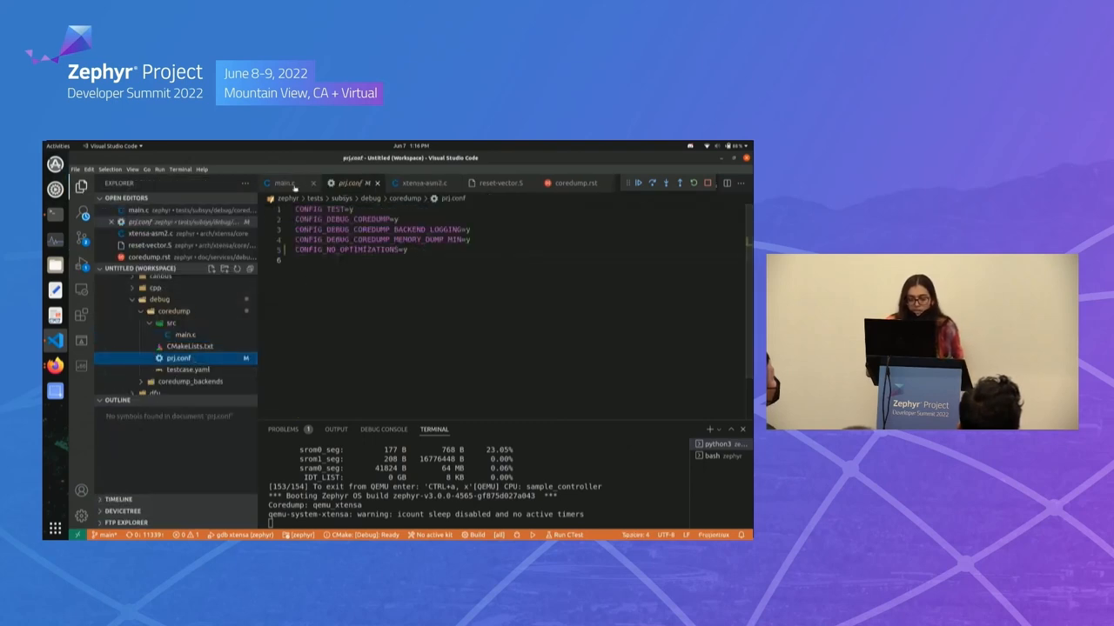
Return to the xtensa-asm2.c handler and debugger panes, showing the z_thread_entry frame's source.
left_click(284, 183)
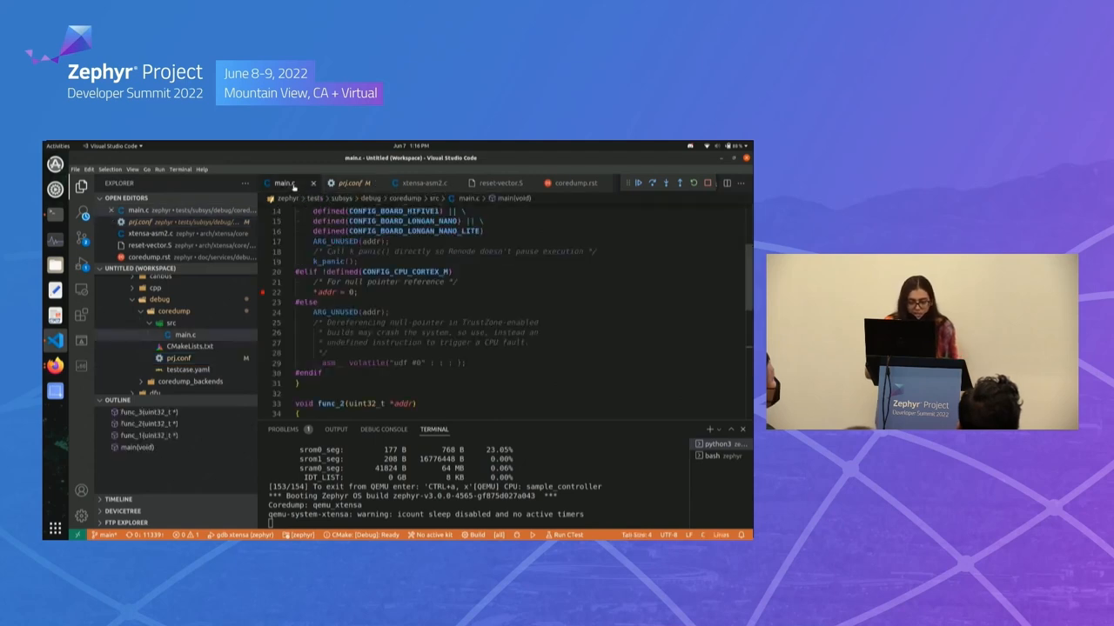
left_click(346, 182)
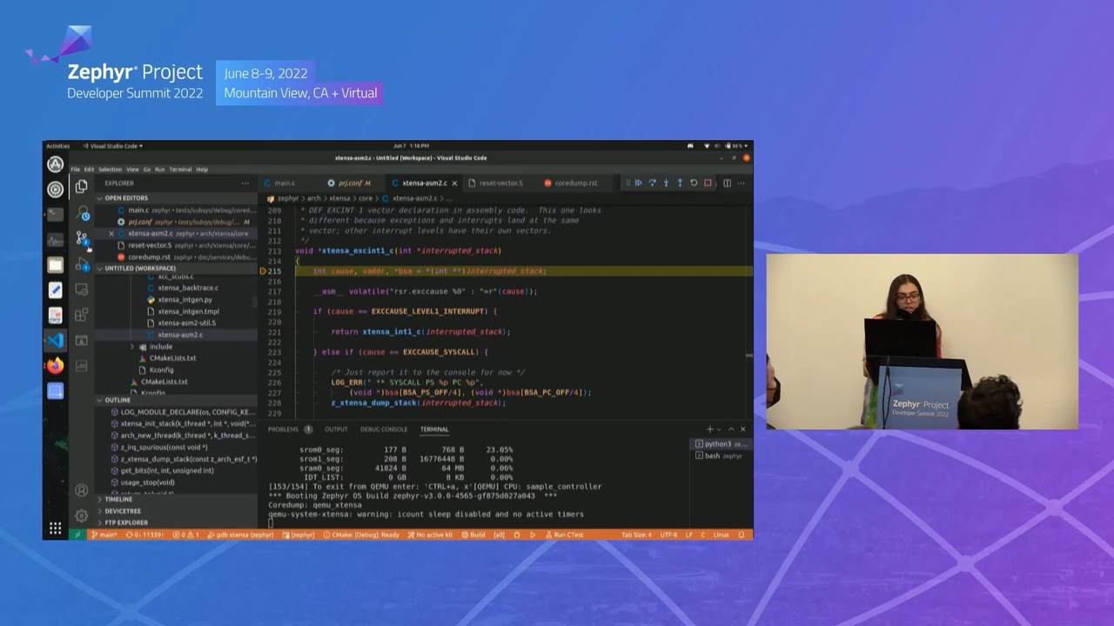
left_click(80, 214)
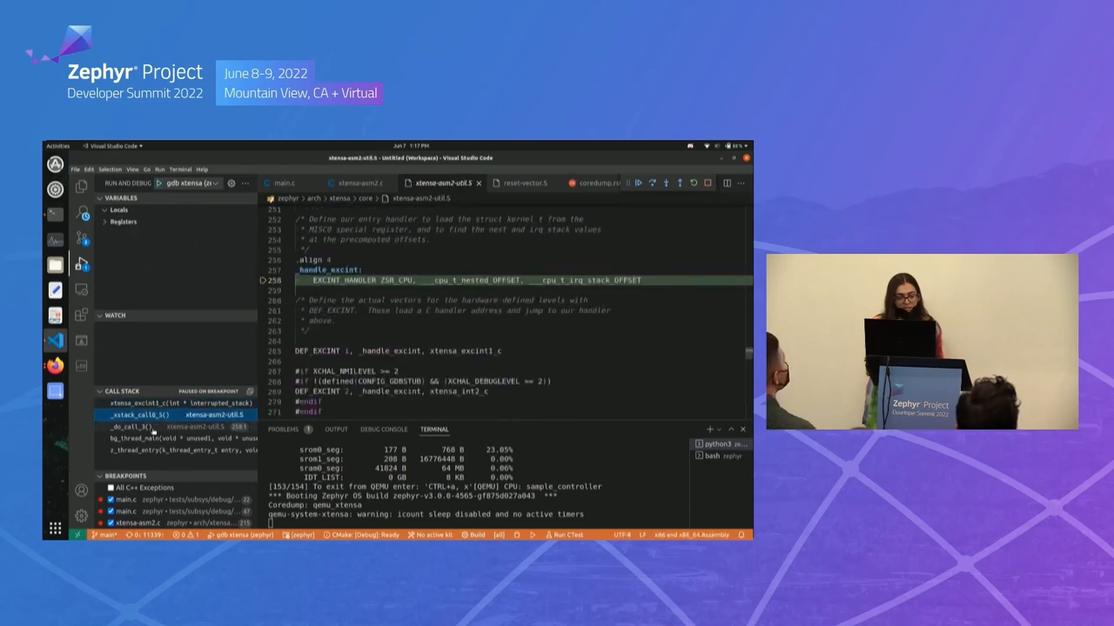
left_click(174, 449)
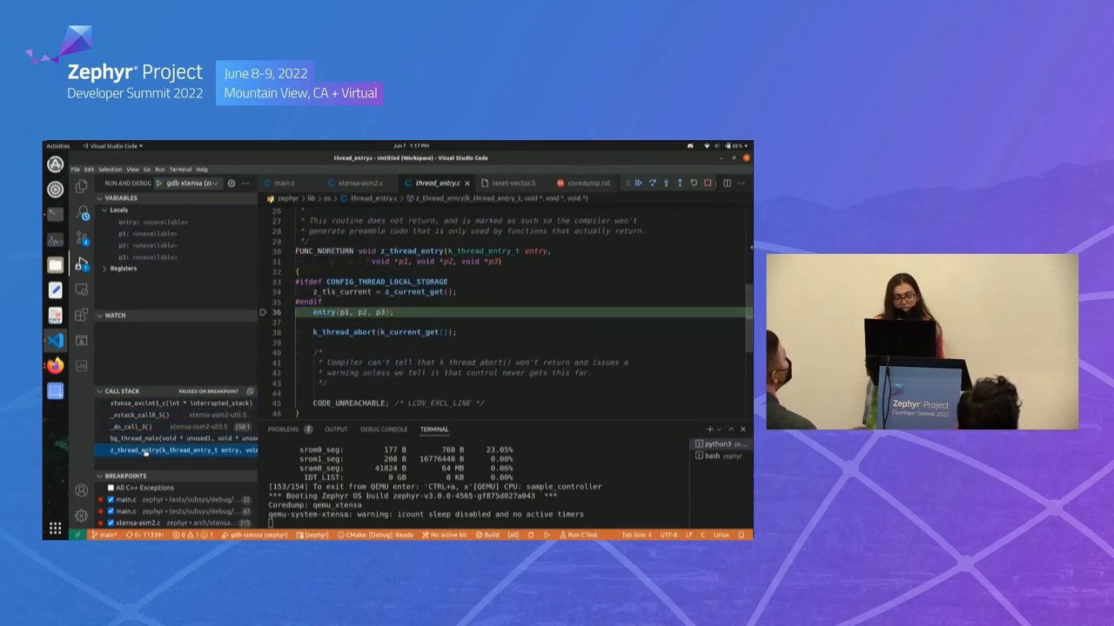
Jump to the xtensa_excint1_c frame and expand Registers to show the CPU register values.
left_click(156, 404)
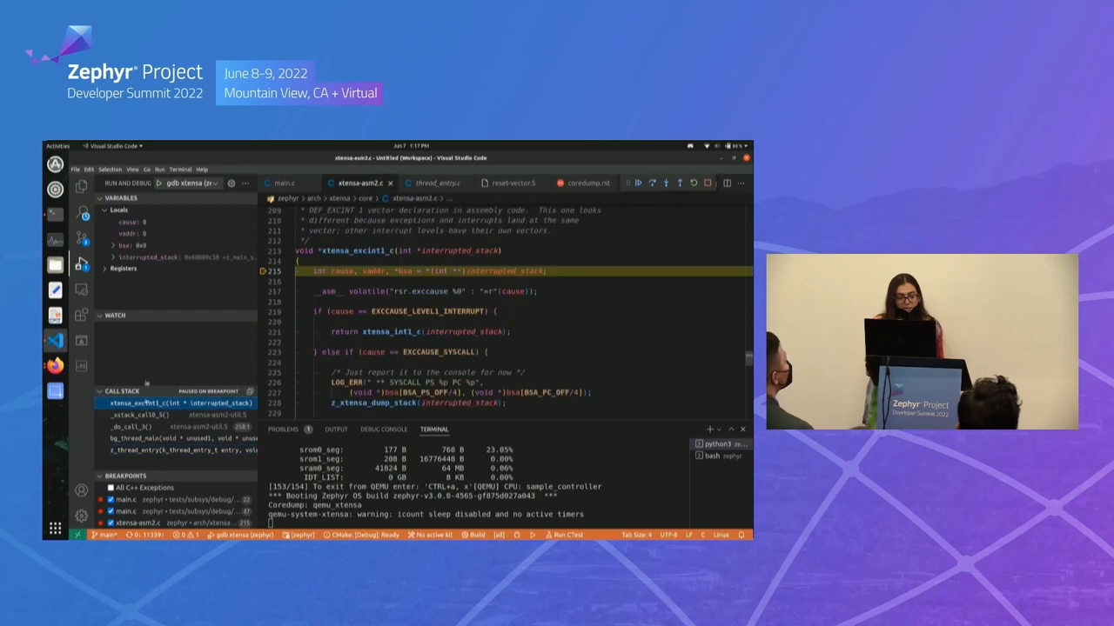
left_click(125, 268)
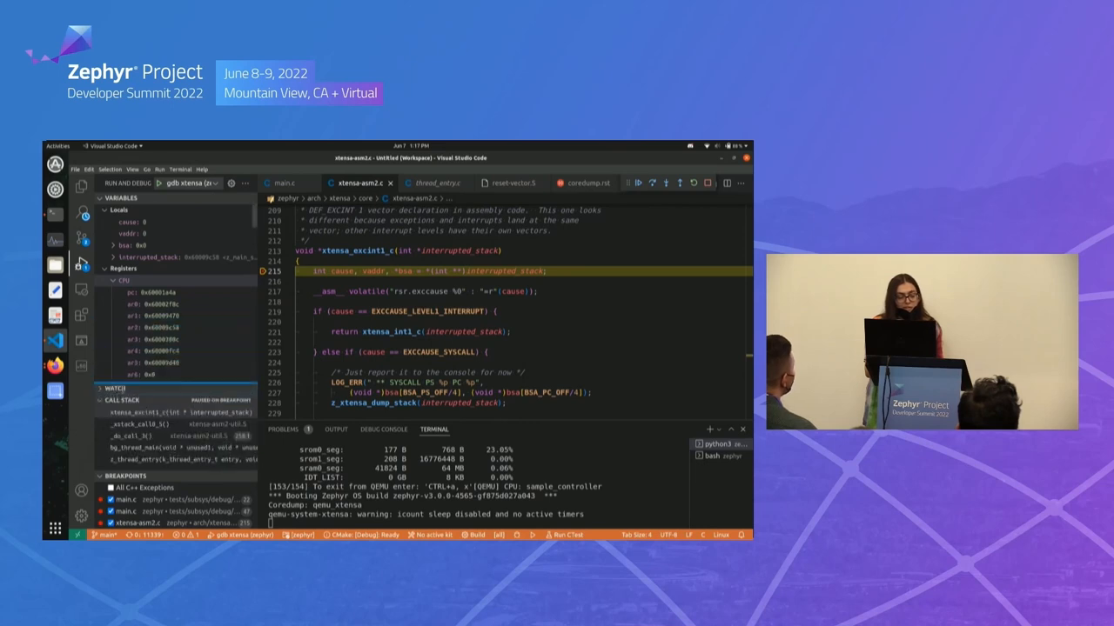
scroll("down", 3)
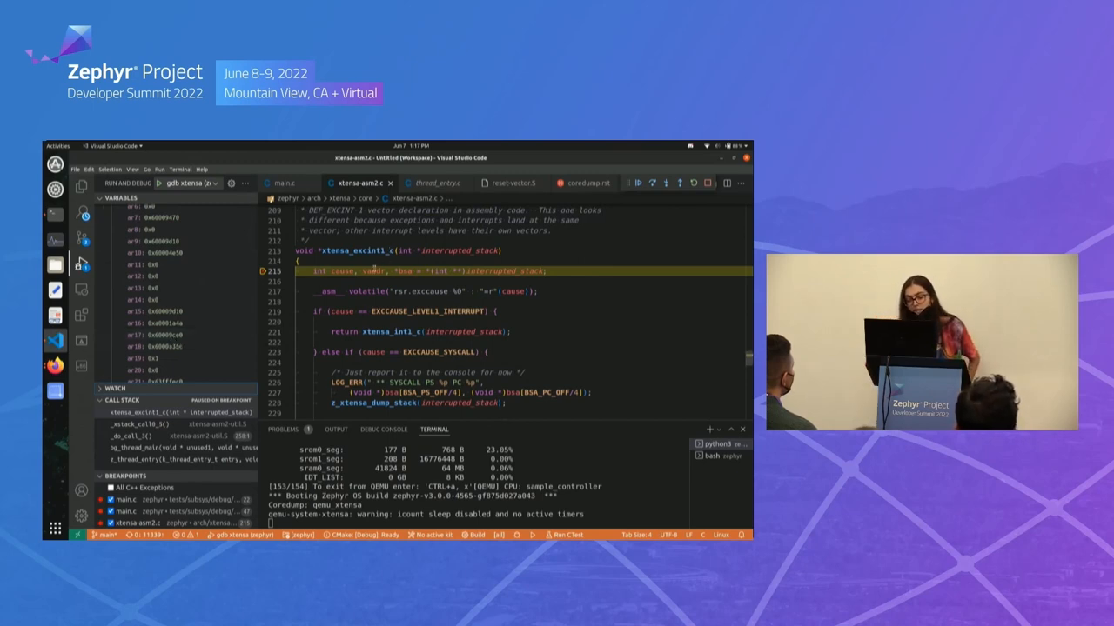
right_click(391, 272)
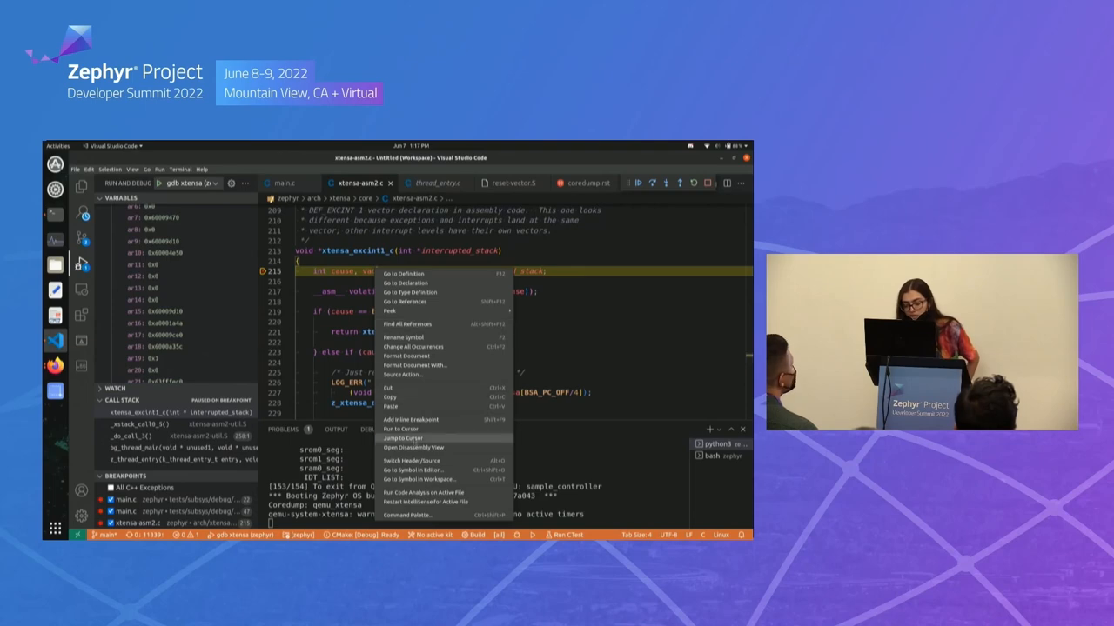
Show the disassembly at xtensa_excint1_c's current instruction, then close the disassembly view.
left_click(416, 447)
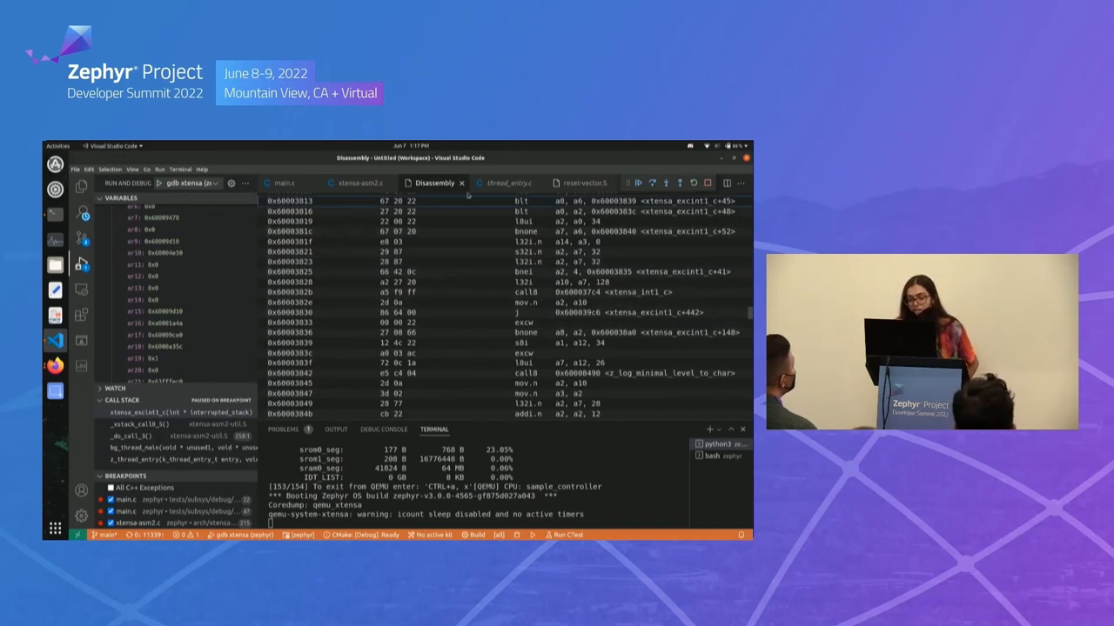
mouse_move(463, 185)
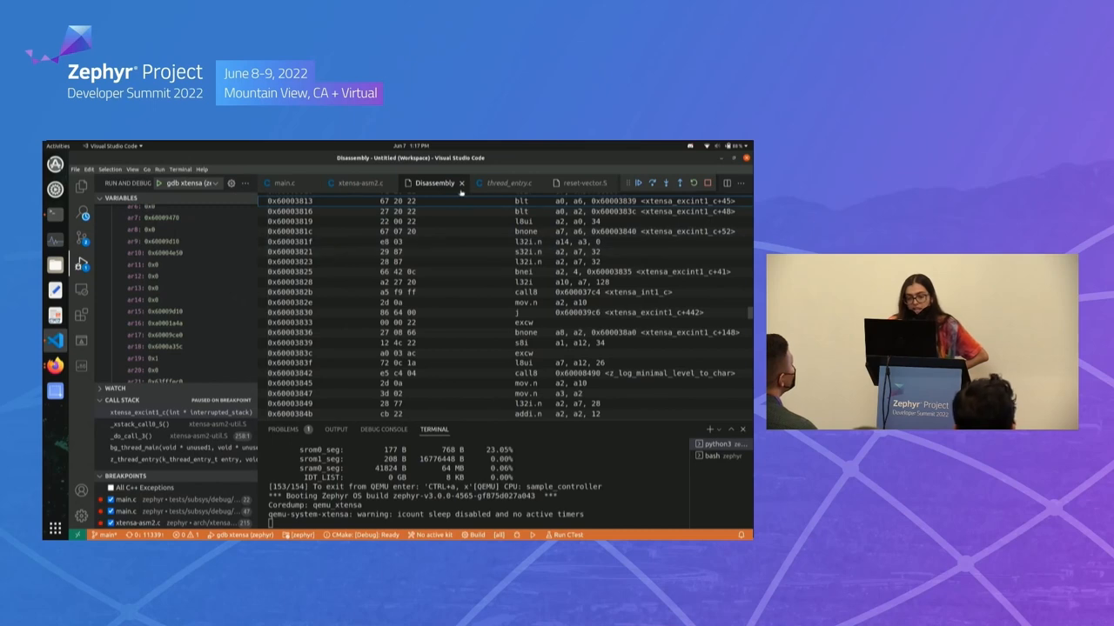
left_click(355, 183)
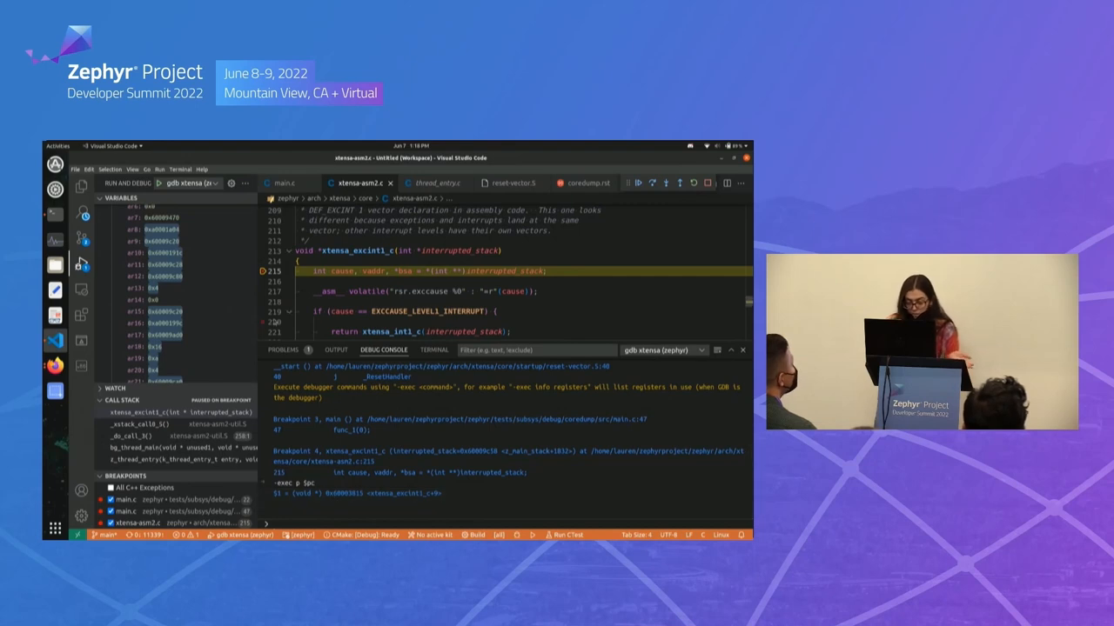
Enter 'exec p $pc' in the Debug Console to print the program counter.
type("exec")
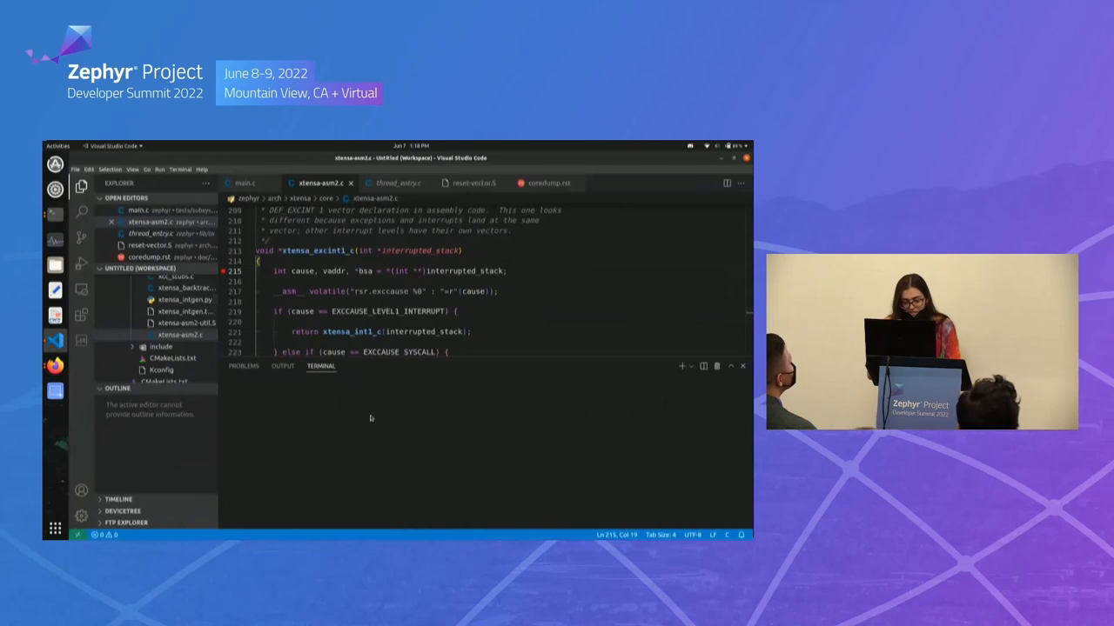
Enlarge the editor, focus the terminal, and open doc/services/debugging/coredump.rst.
left_click(244, 366)
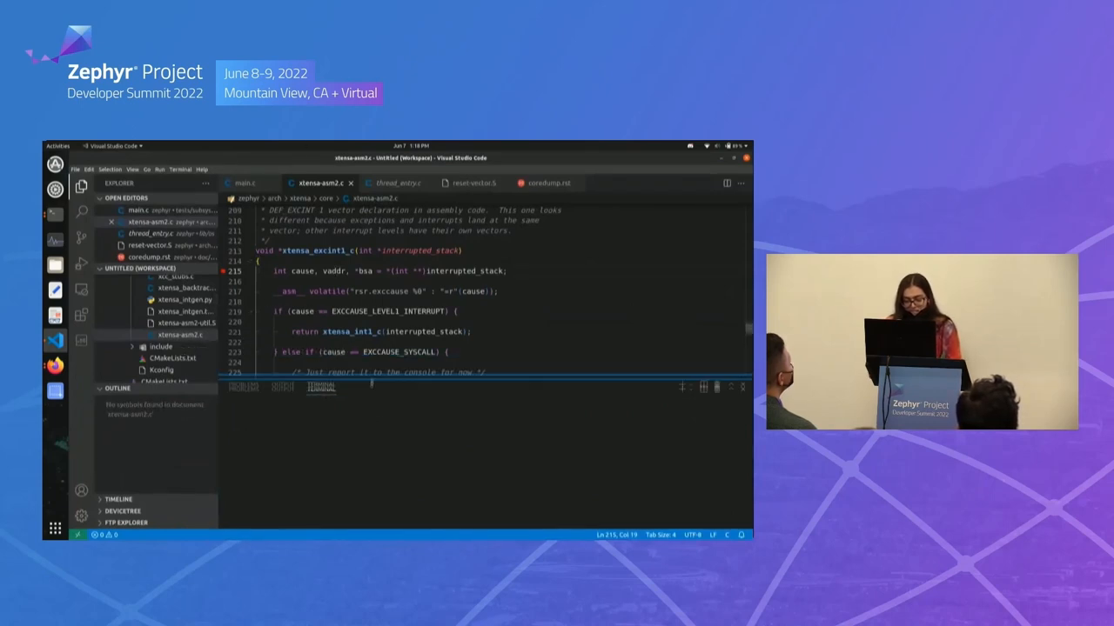
left_click(682, 409)
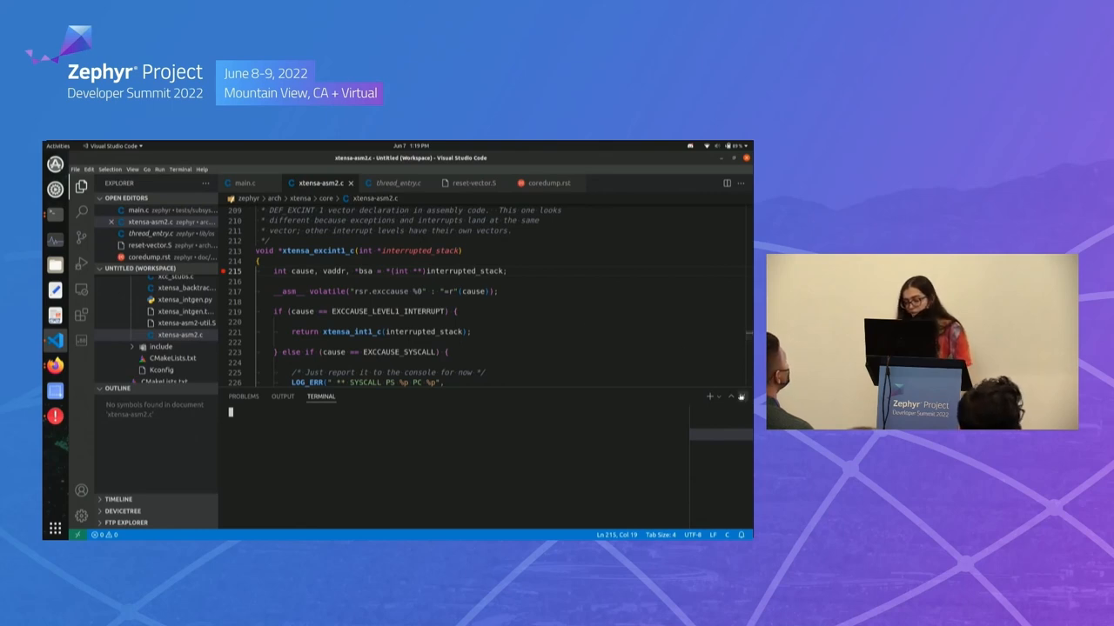
left_click(548, 182)
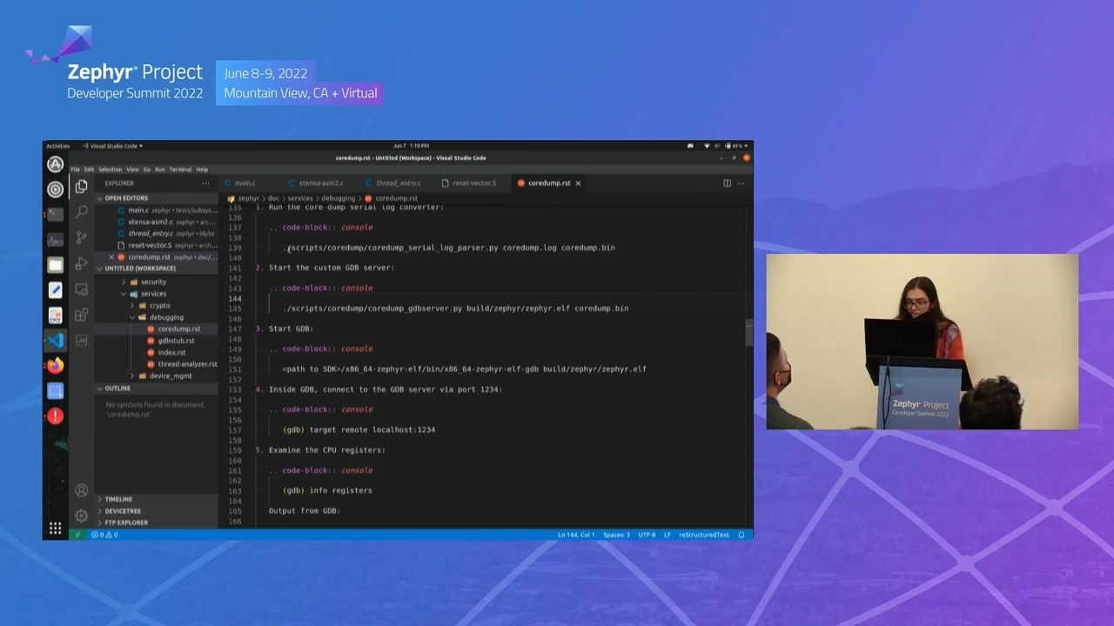
Select the whole coredump_serial_log_parser.py command line in coredump.rst.
left_click_drag(287, 247, 565, 248)
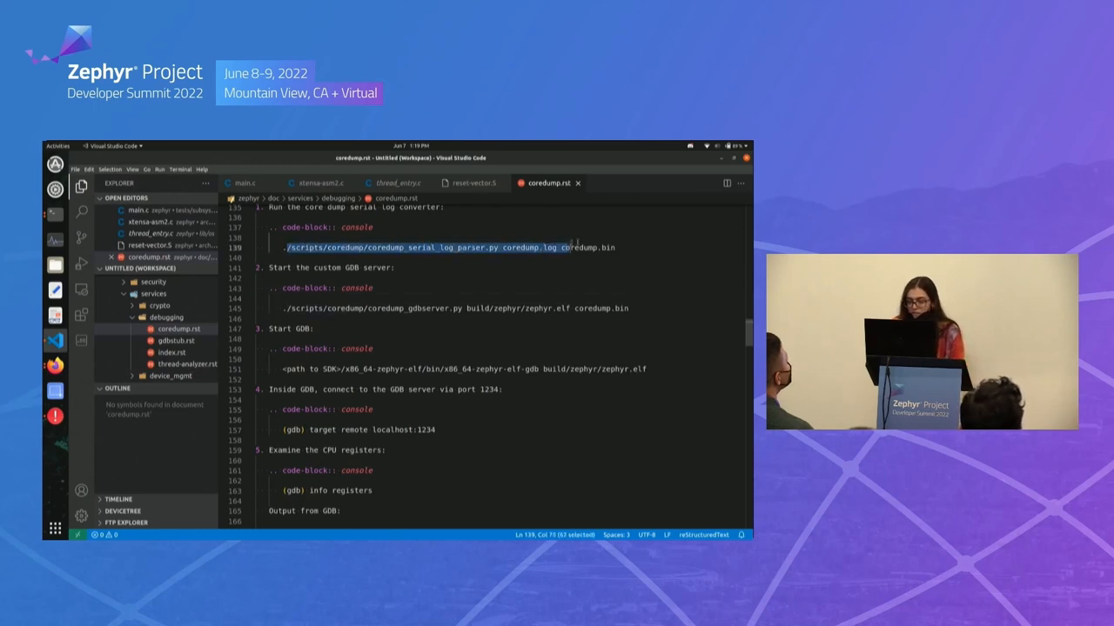
left_click_drag(565, 247, 614, 247)
type("we")
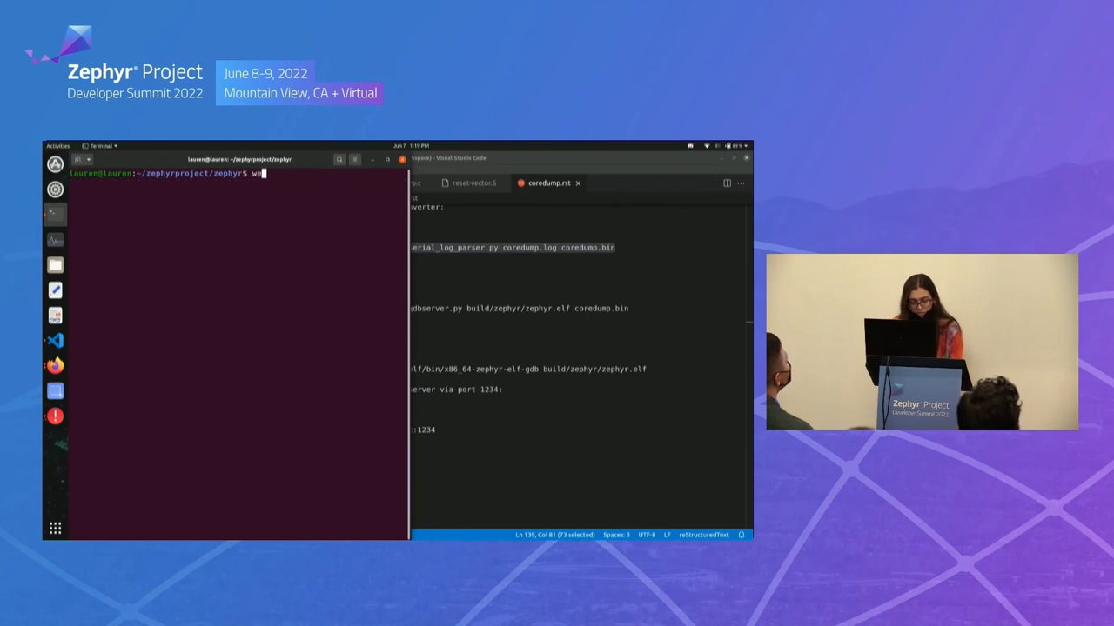
Recall and run 'west build -b qemu_xtensa -t run tests/subsys/debug/coredump' from shell history.
key("ctrl+r")
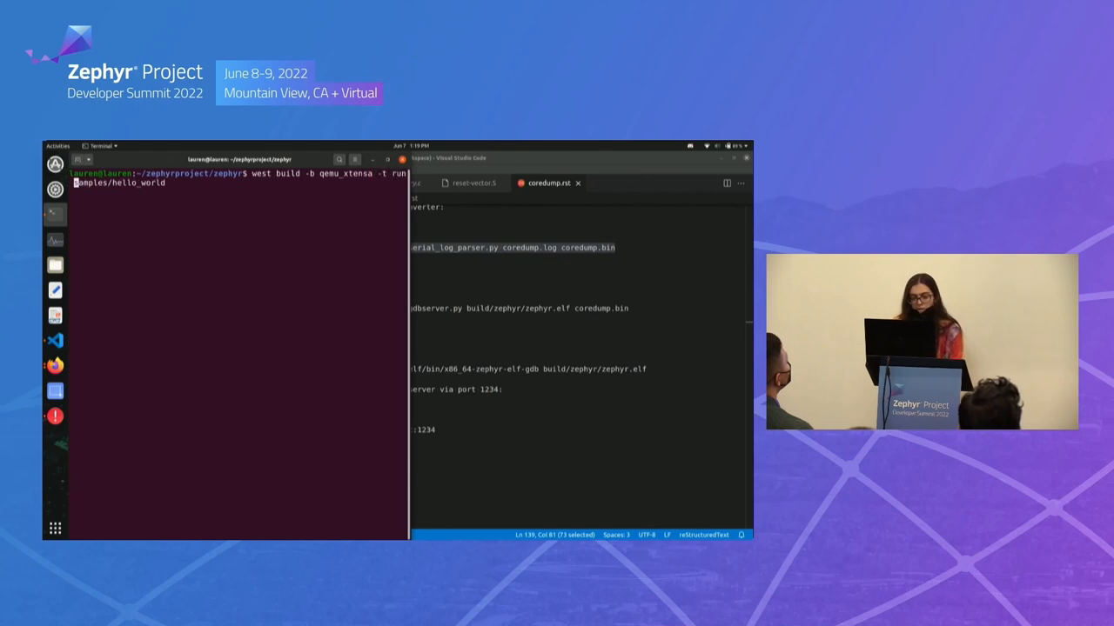
type("git pull upstream/main")
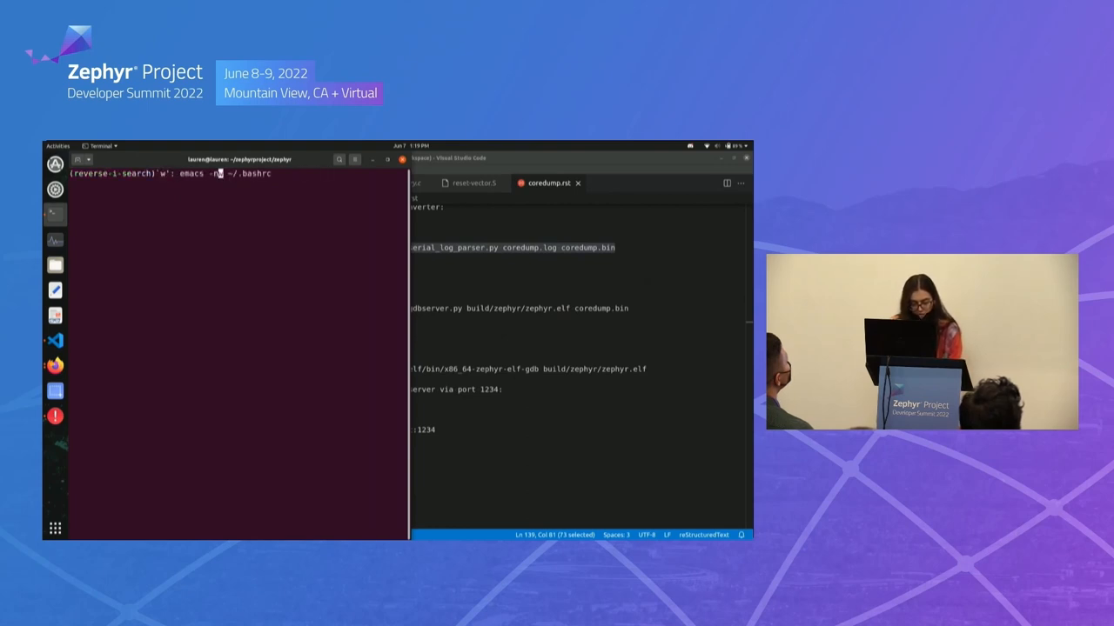
type("west build -b qemu_xtensa -t run samples/hello_world")
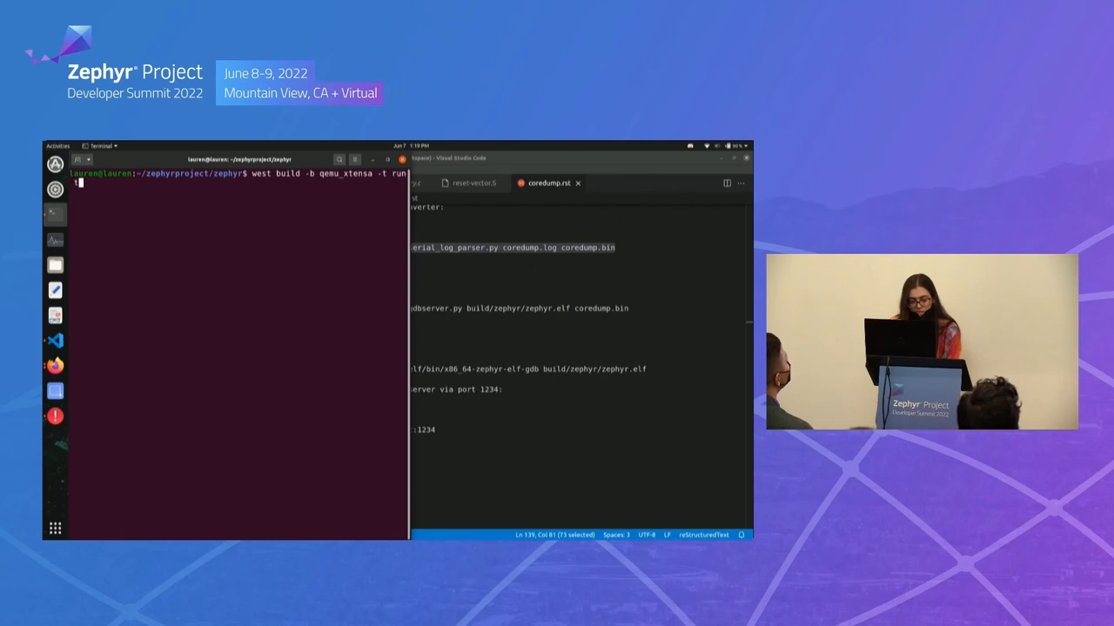
type("tests/")
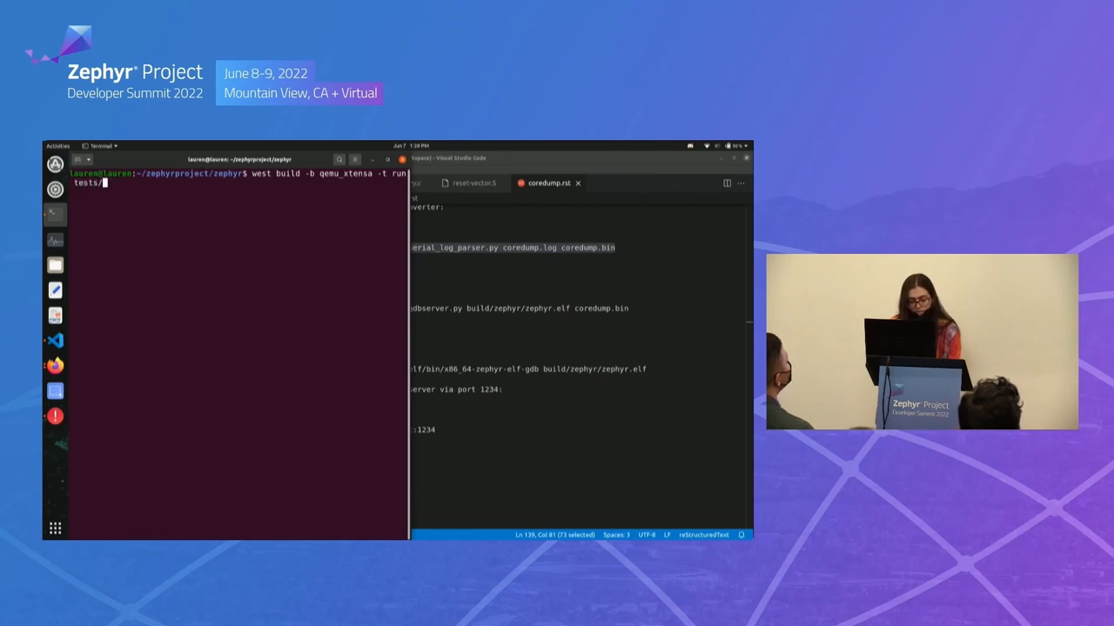
type("drivers/")
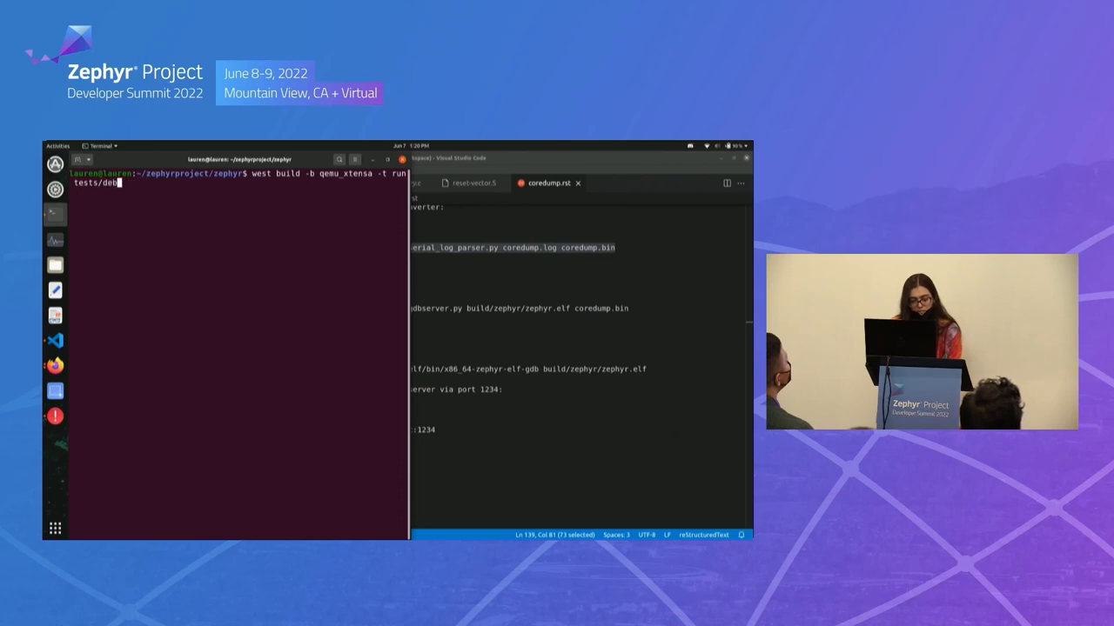
type("ug/")
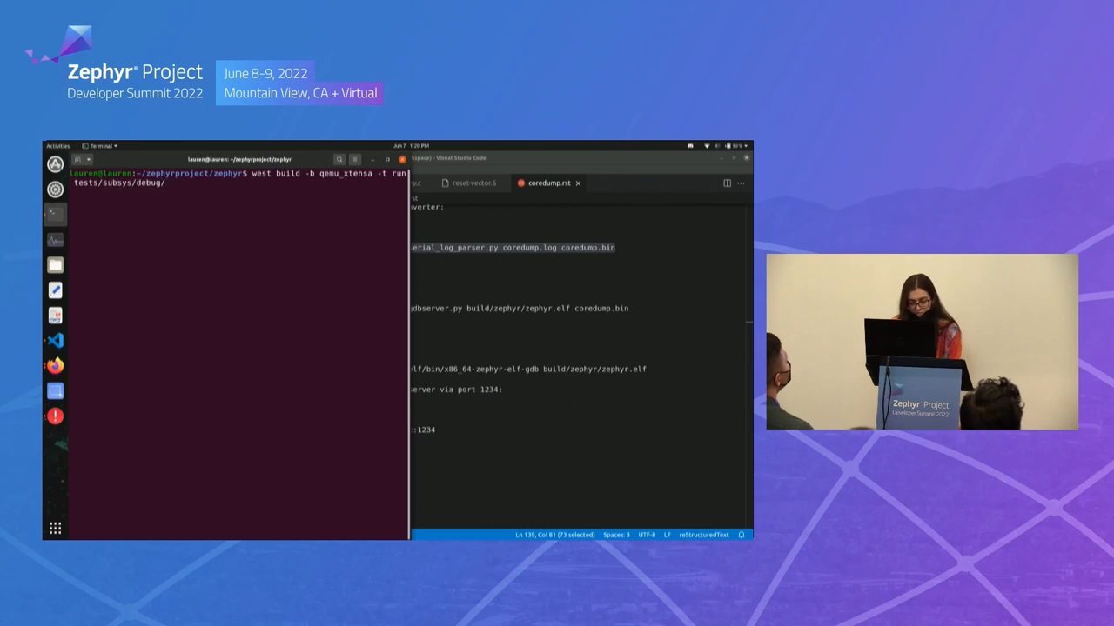
key("Return")
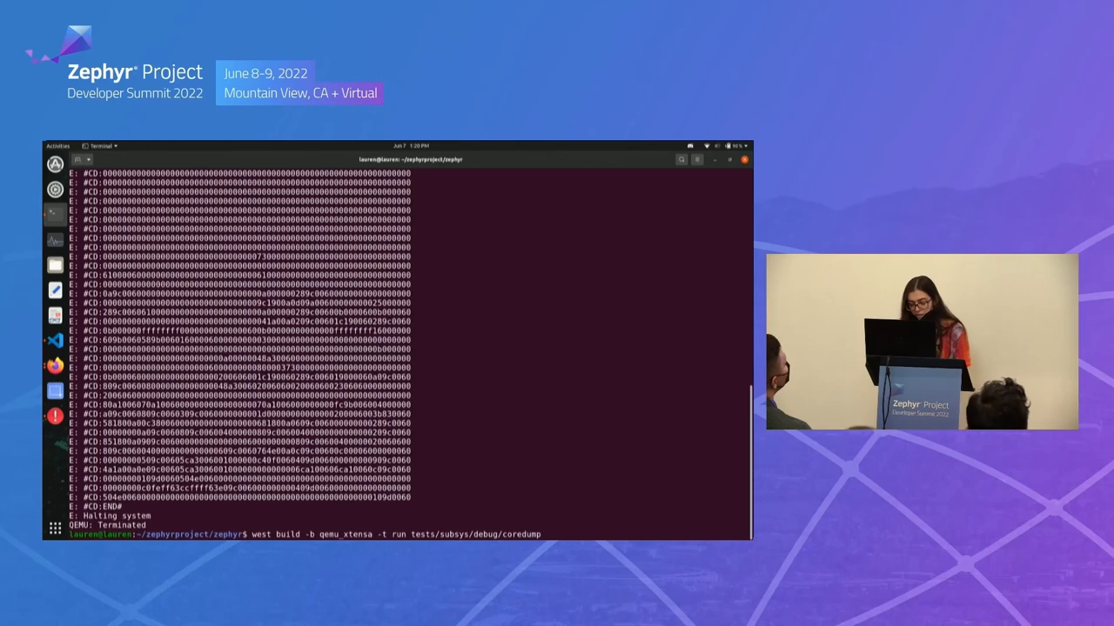
Run scripts/coredump/coredump_serial_log_parser.py coredump.log coredump.bin, then copy the coredump_gdbserver.py command.
type("cls")
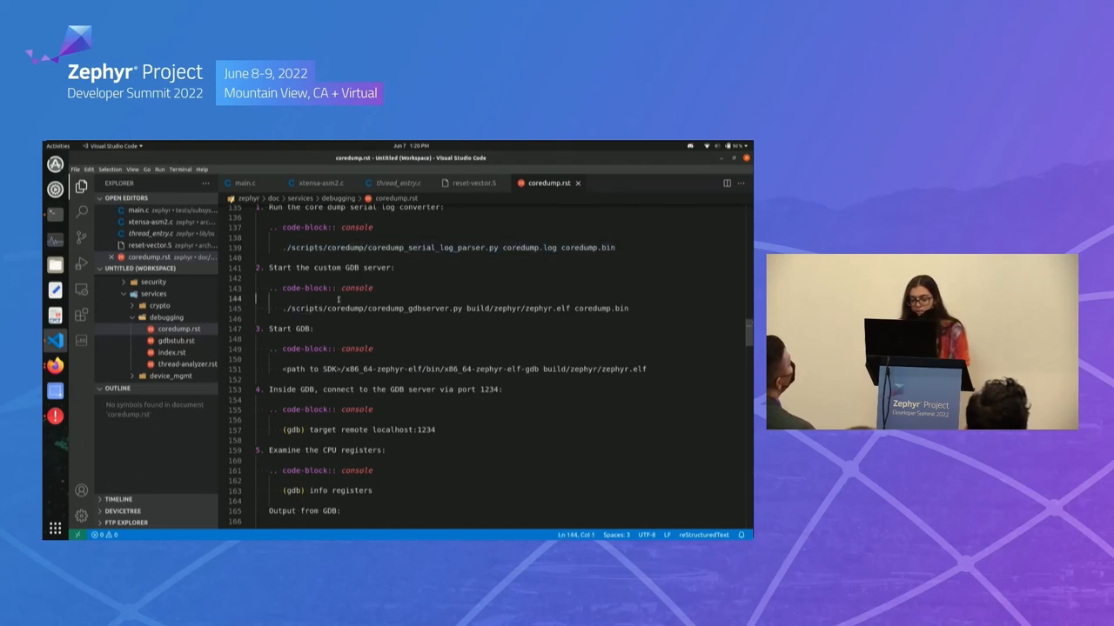
left_click_drag(282, 308, 595, 308)
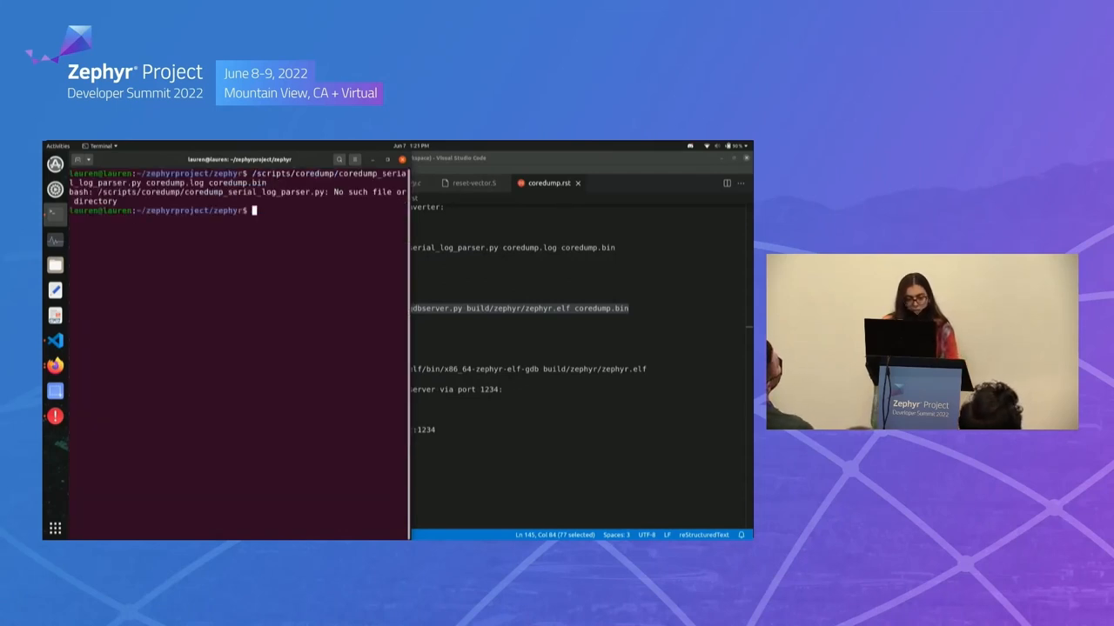
type("/scripts/coredump/coredump_serial_log_parser.py coredump.log coredump.bin")
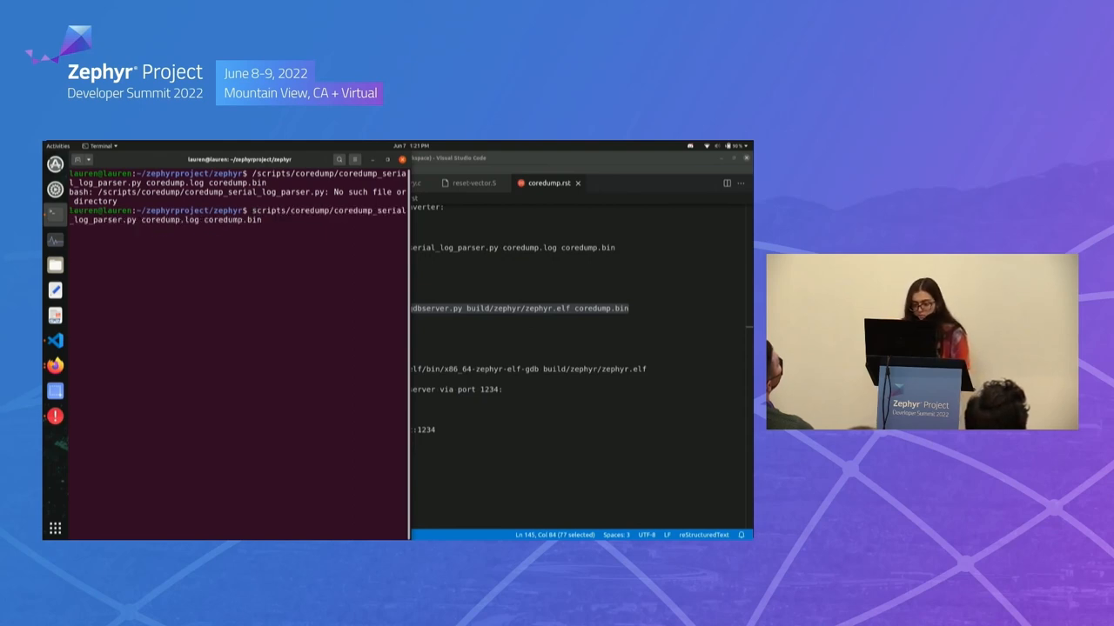
key("Return")
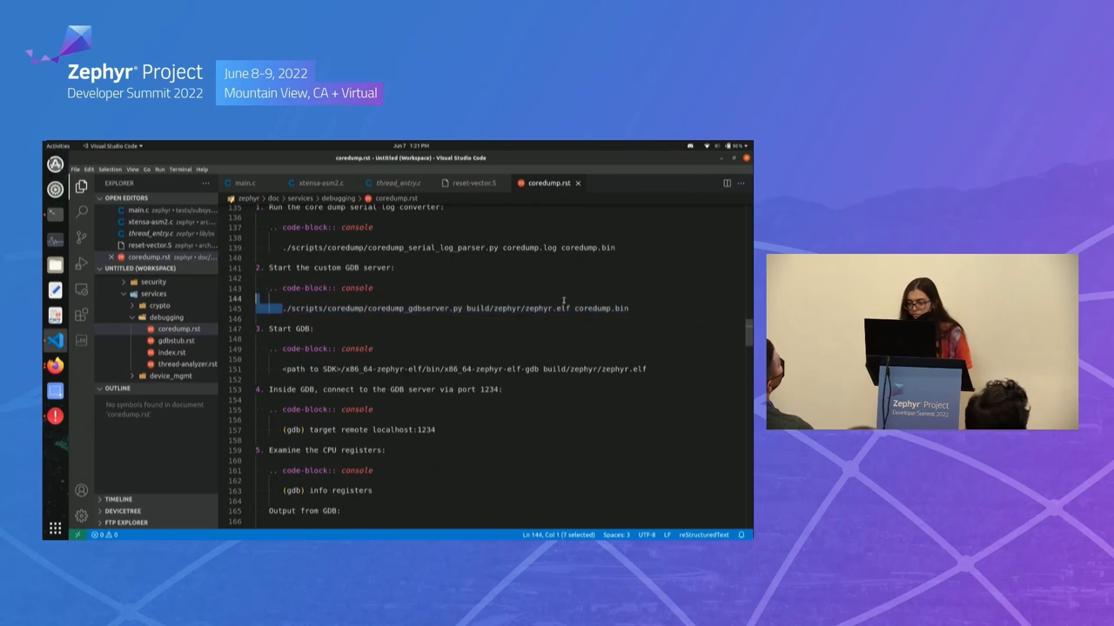
left_click_drag(282, 308, 628, 308)
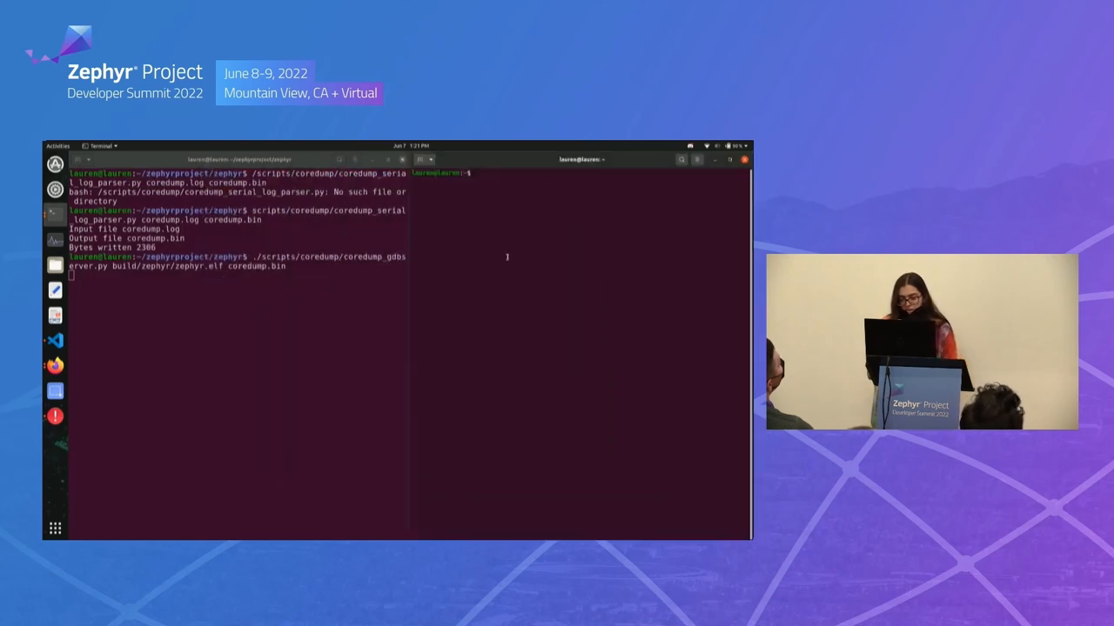
Abandon the half-typed west build command, recall echo $ZEPHYR_SDK_INSTALL_DIR and restart the coredump gdbserver.
type("west build -p -b qemu_xtensa -t debugserver tests/subsys/debug/coredump")
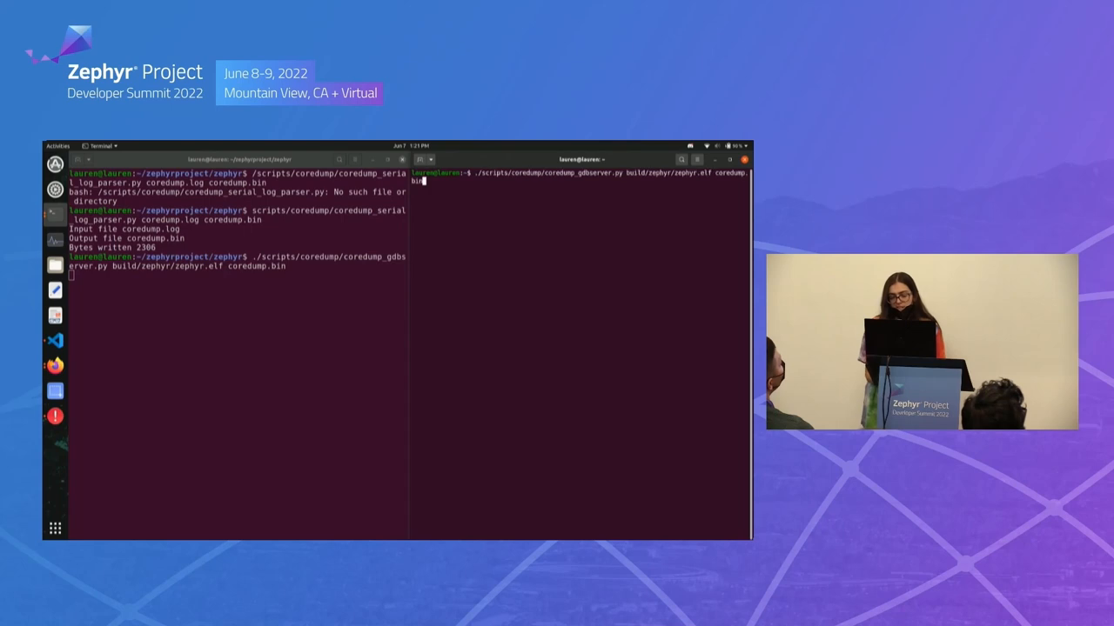
type("west build -p -b qemu_xtensa -t debugserver tests/subsys/debug/coredump")
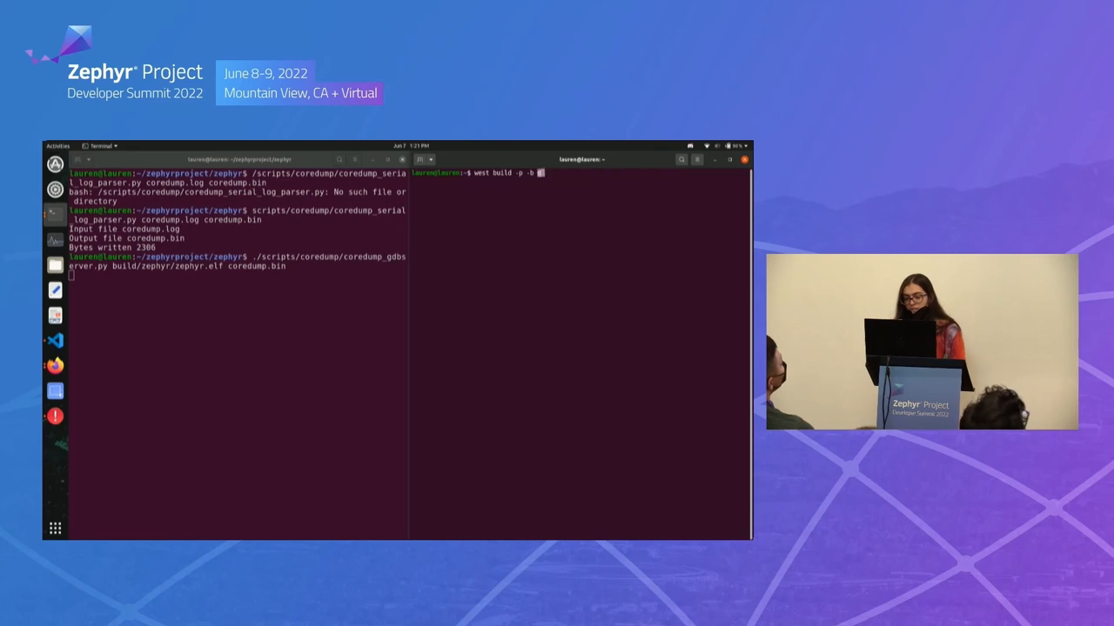
key("ctrl+r")
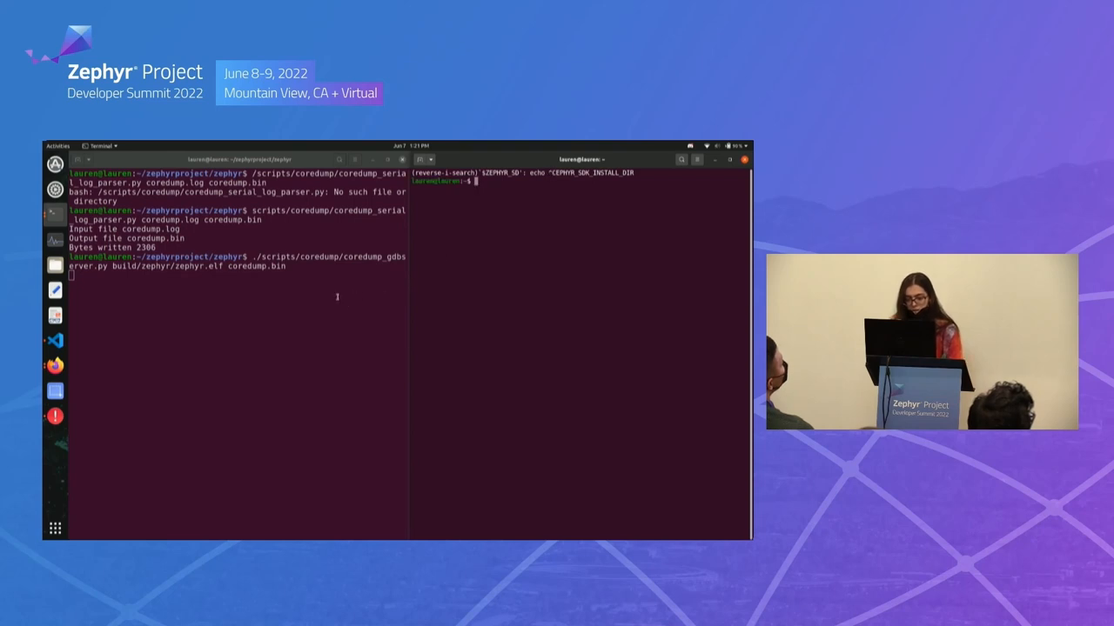
key("ctrl+c")
type("gohome")
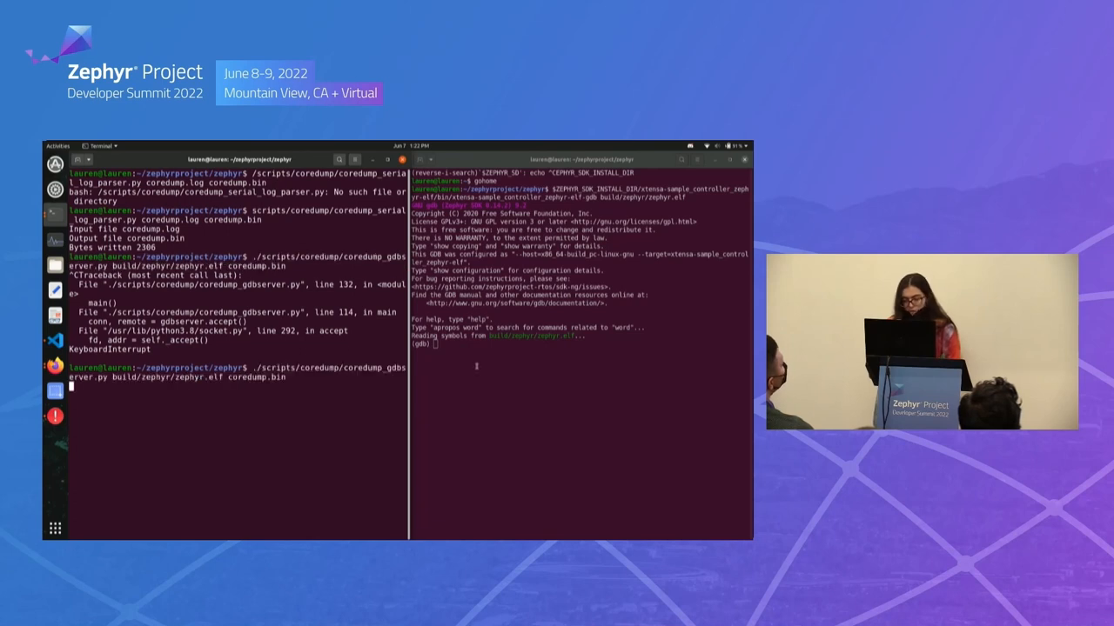
Connect GDB to the coredump server with target remote and print the backtrace (bt).
type("target")
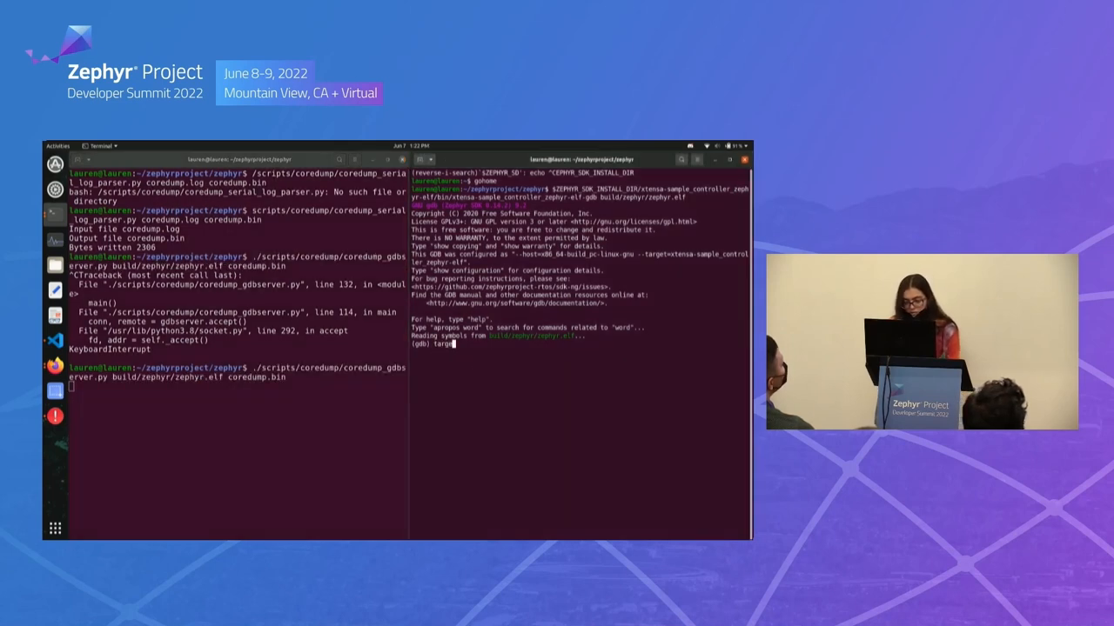
type("remote localhost:1")
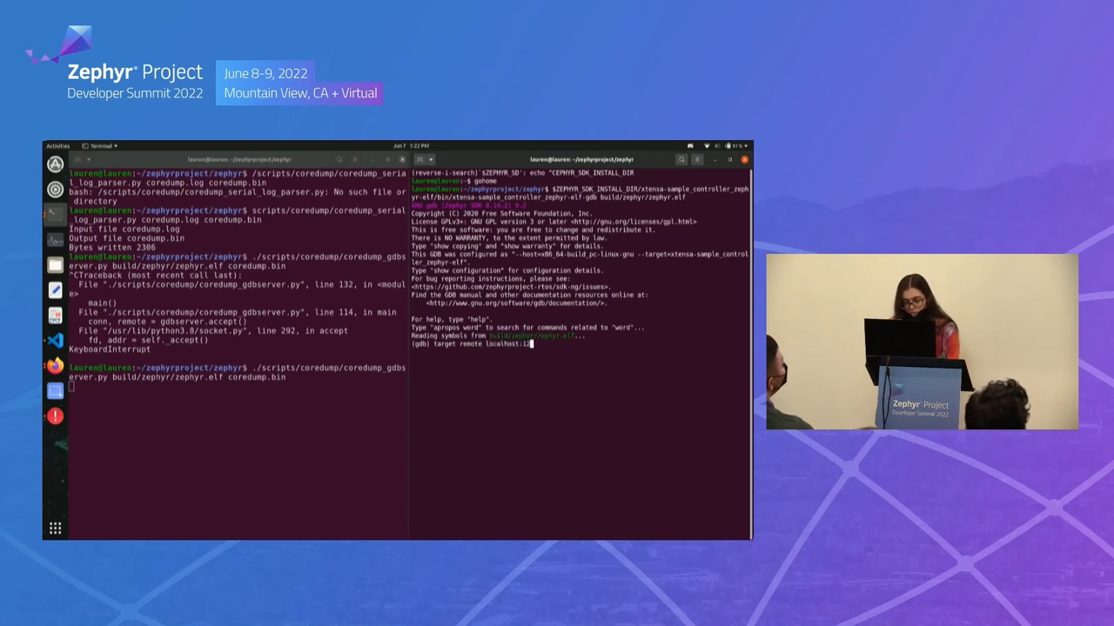
type("34")
key("Return")
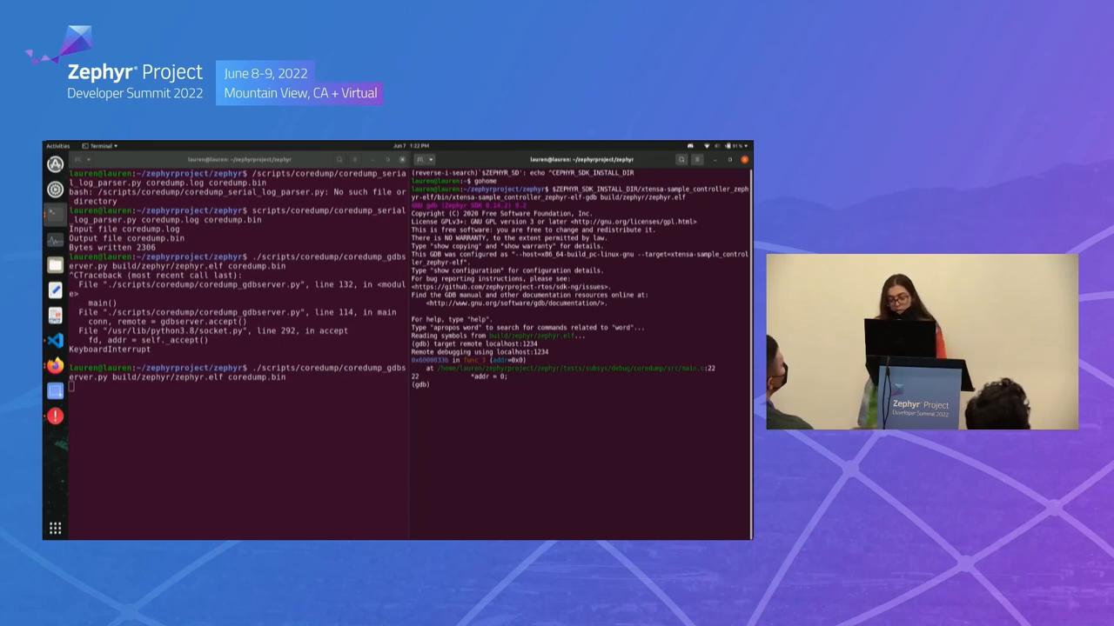
type("bt")
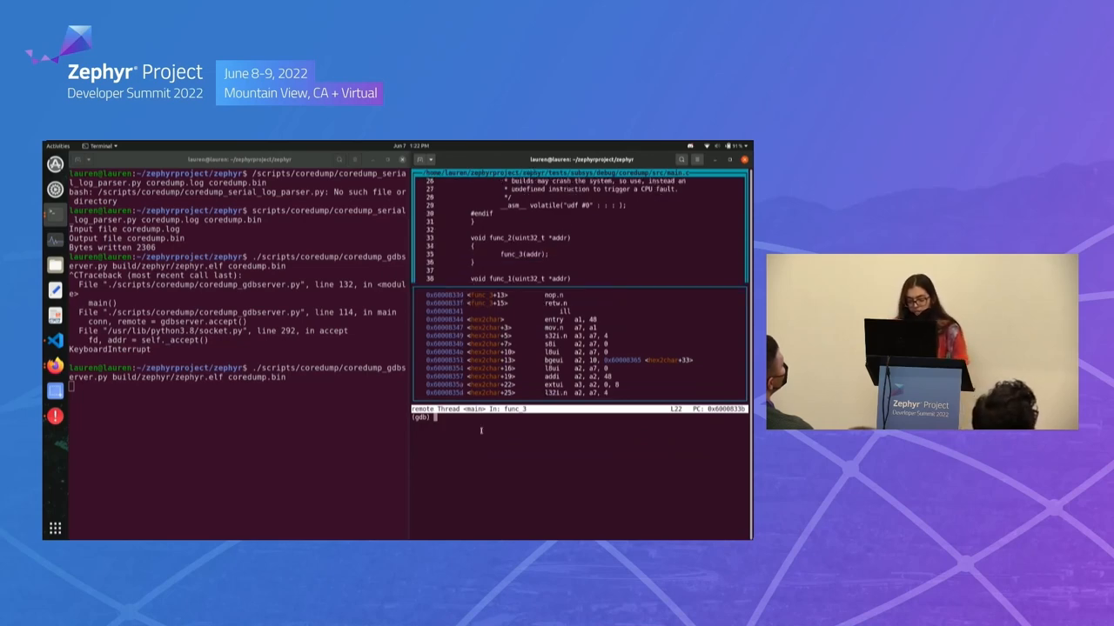
Switch the GDB TUI to 'layout reg' showing registers beside disassembly, then quit the layout.
type("info")
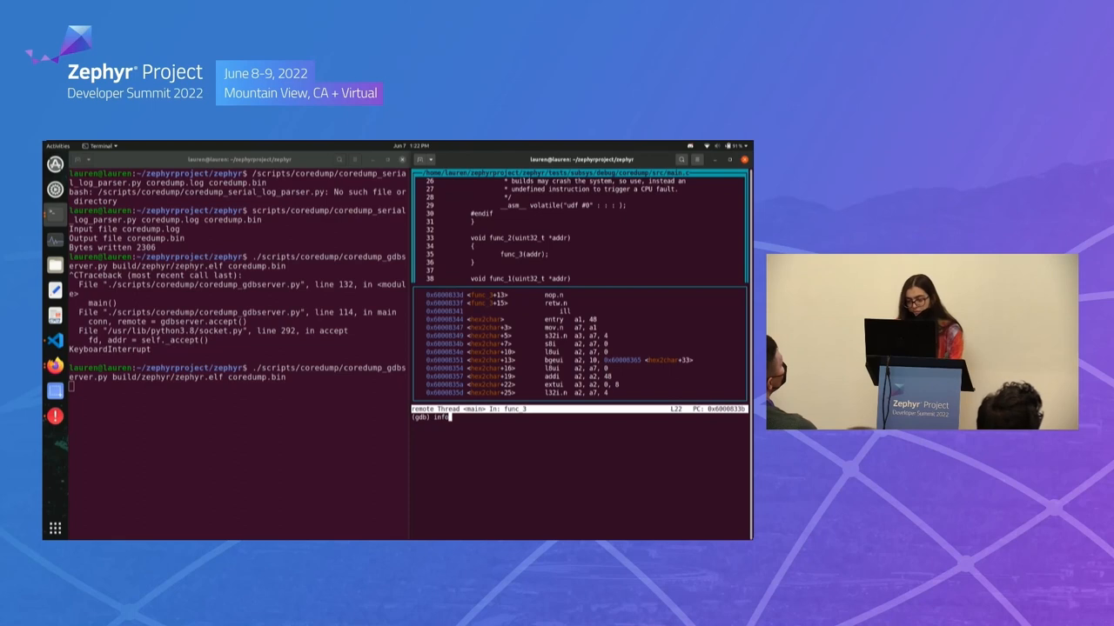
type("layout")
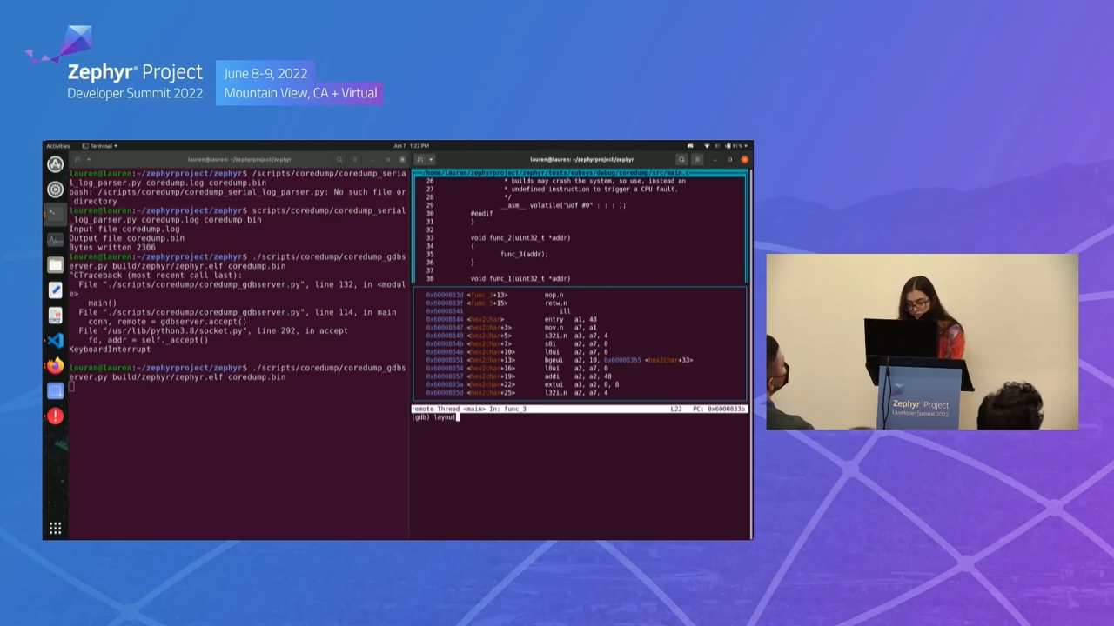
type("layout reg")
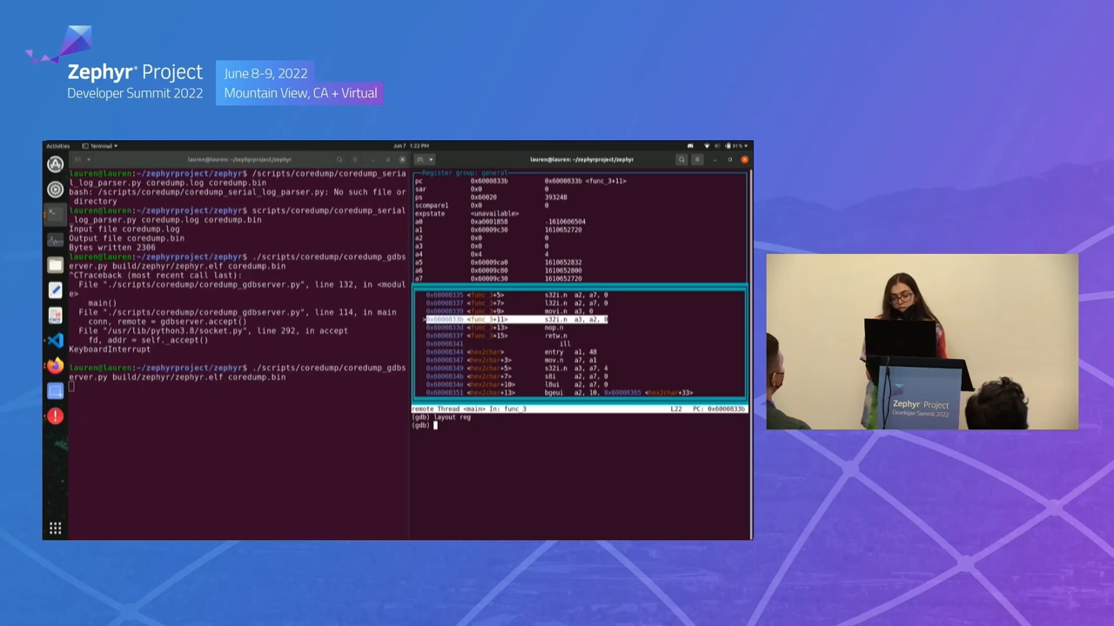
type("q")
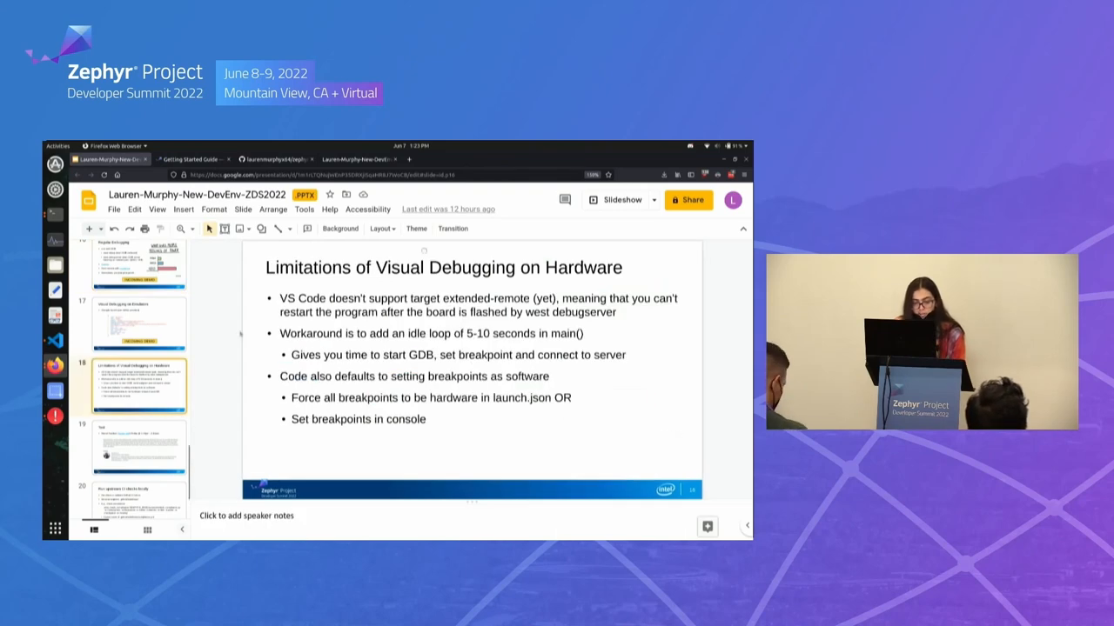
mouse_move(613, 200)
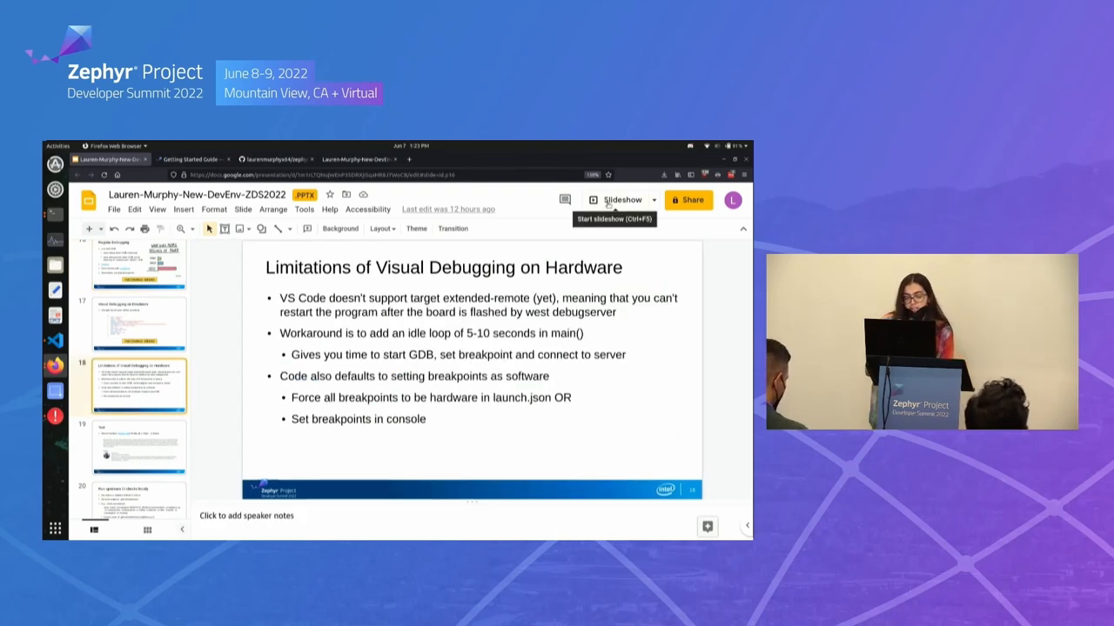
Present the deck from the current slide through to the final Questions slide and exit the slideshow.
left_click(620, 198)
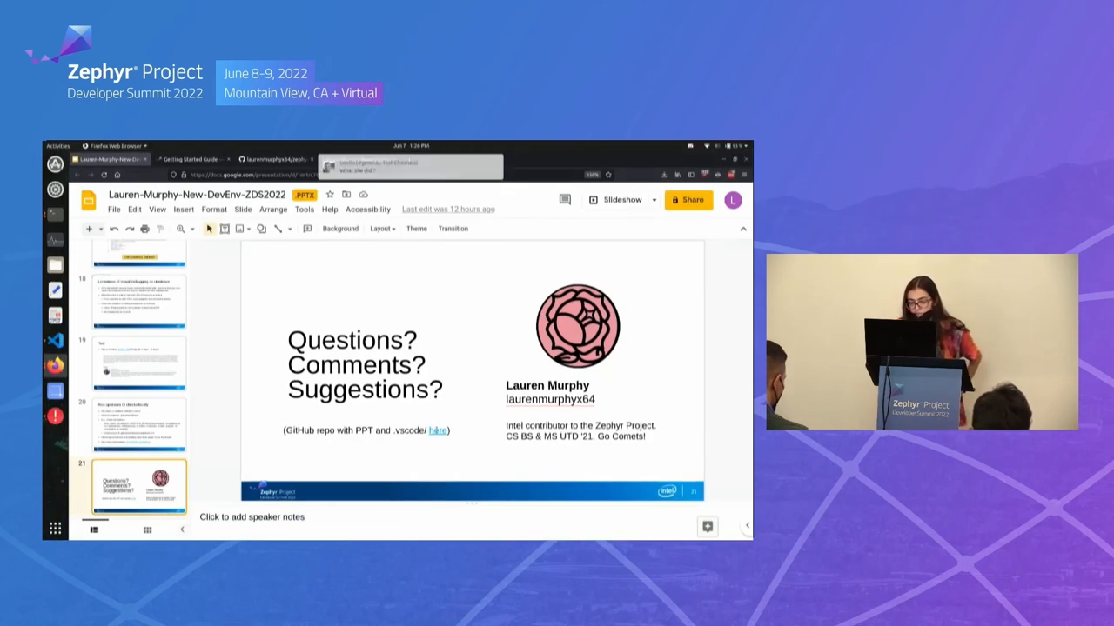
left_click(365, 366)
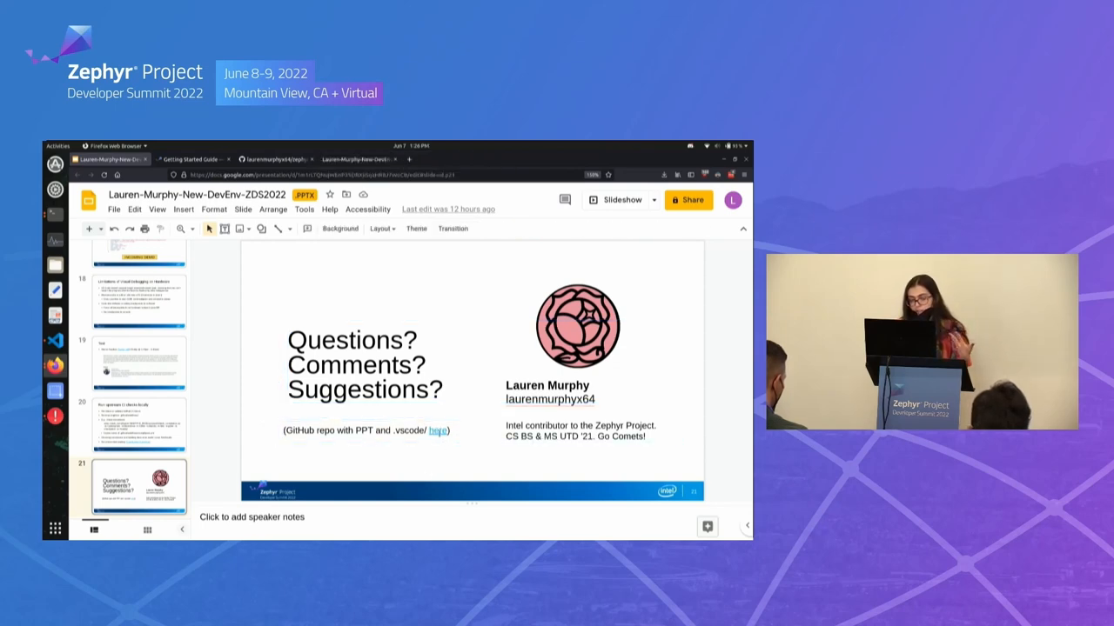
Follow the 'here' link to the zephyr-and-you repo and view .vscode/c_cpp_properties.json.
left_click(275, 160)
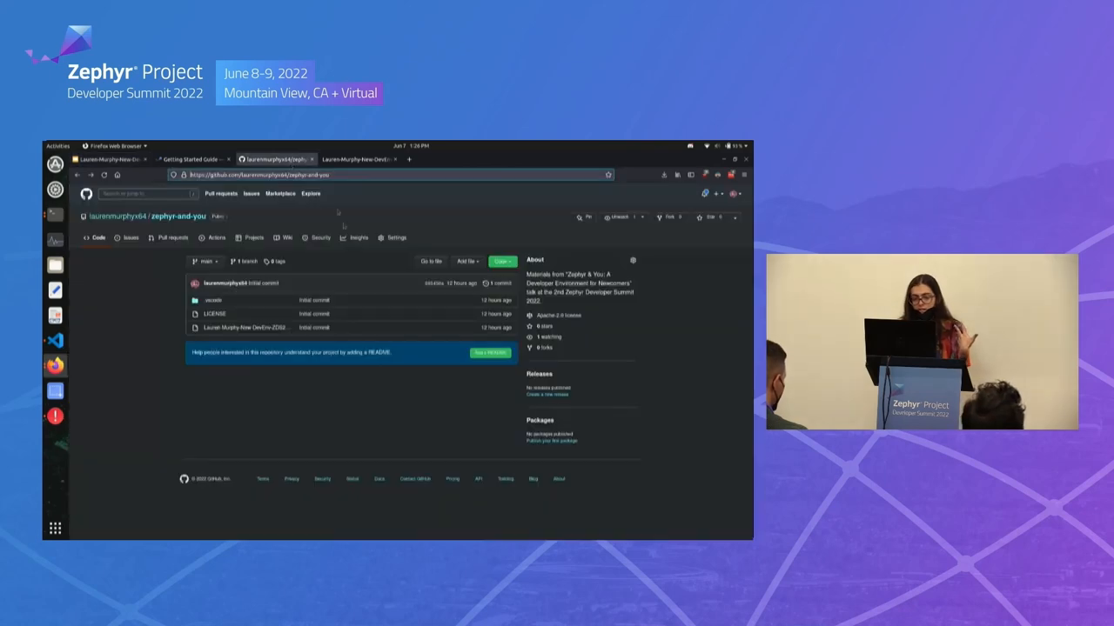
left_click(212, 300)
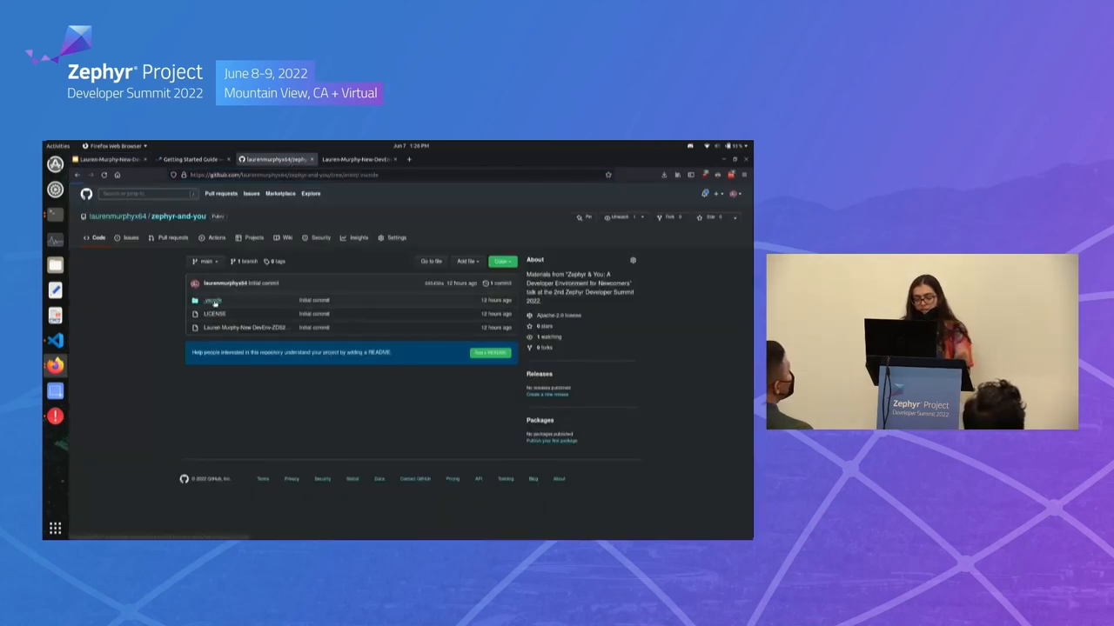
left_click(212, 299)
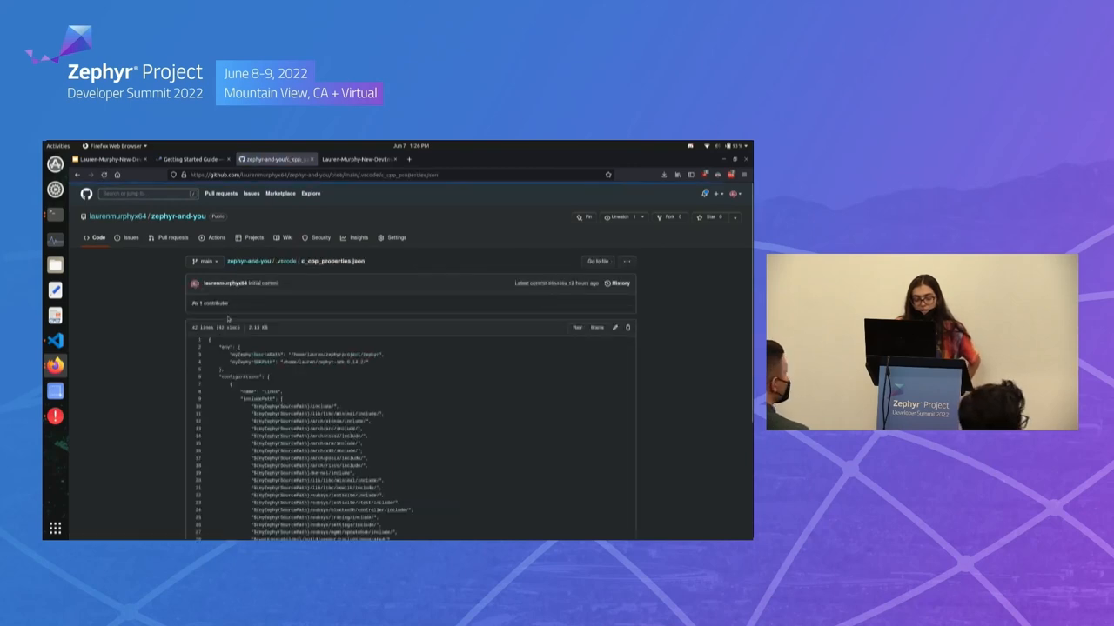
scroll("down", 3)
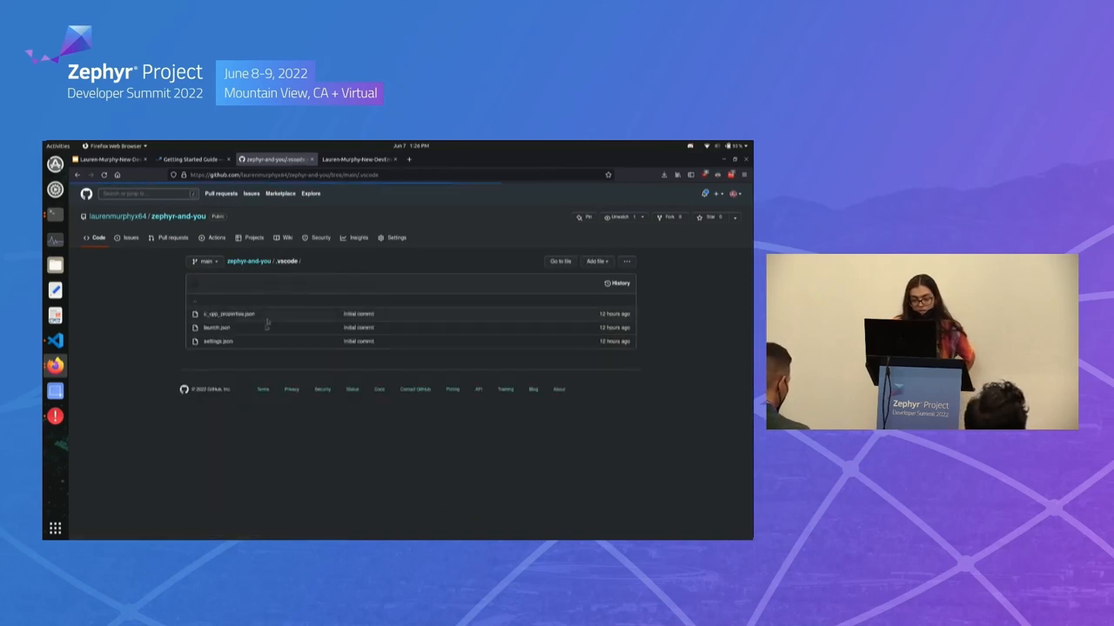
View the sample launch.json and scroll through its commented debug configuration sections.
left_click(216, 327)
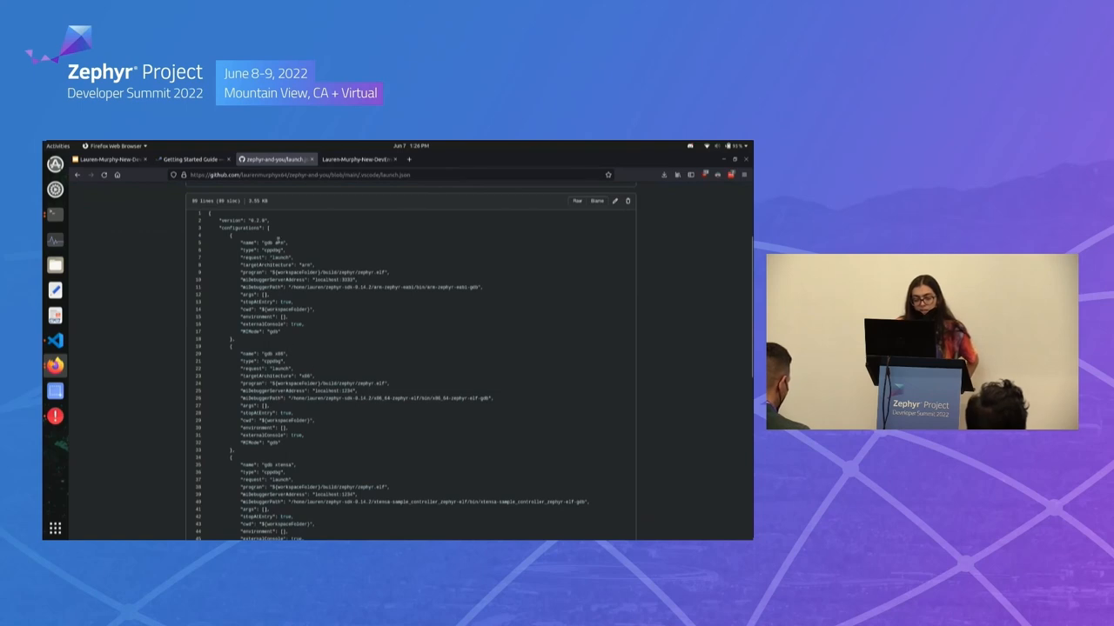
scroll("down", 3)
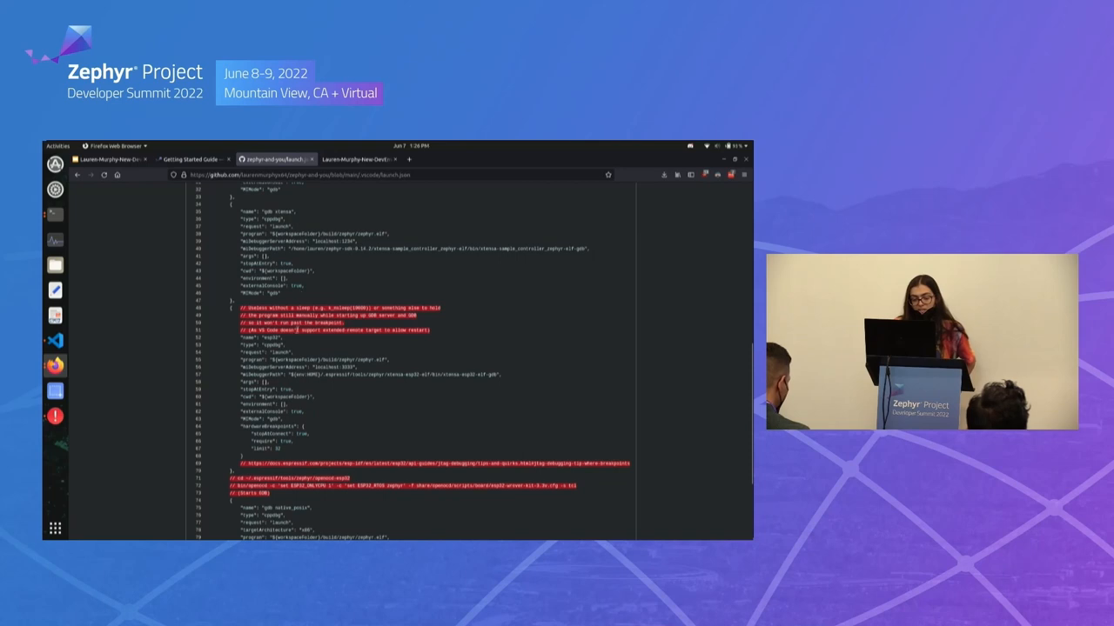
scroll("down", 3)
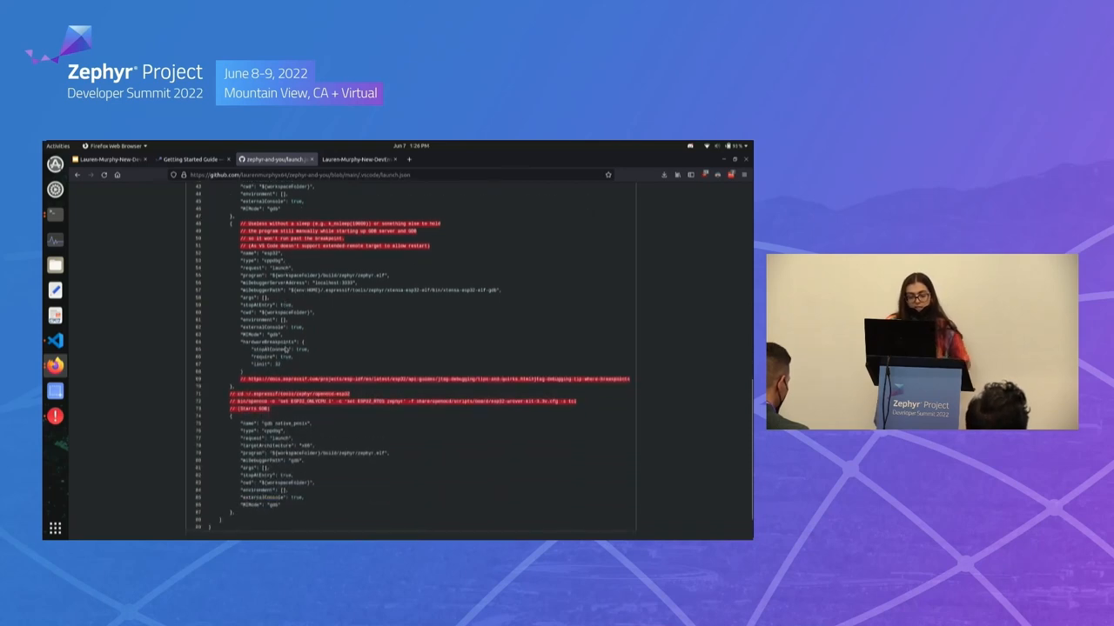